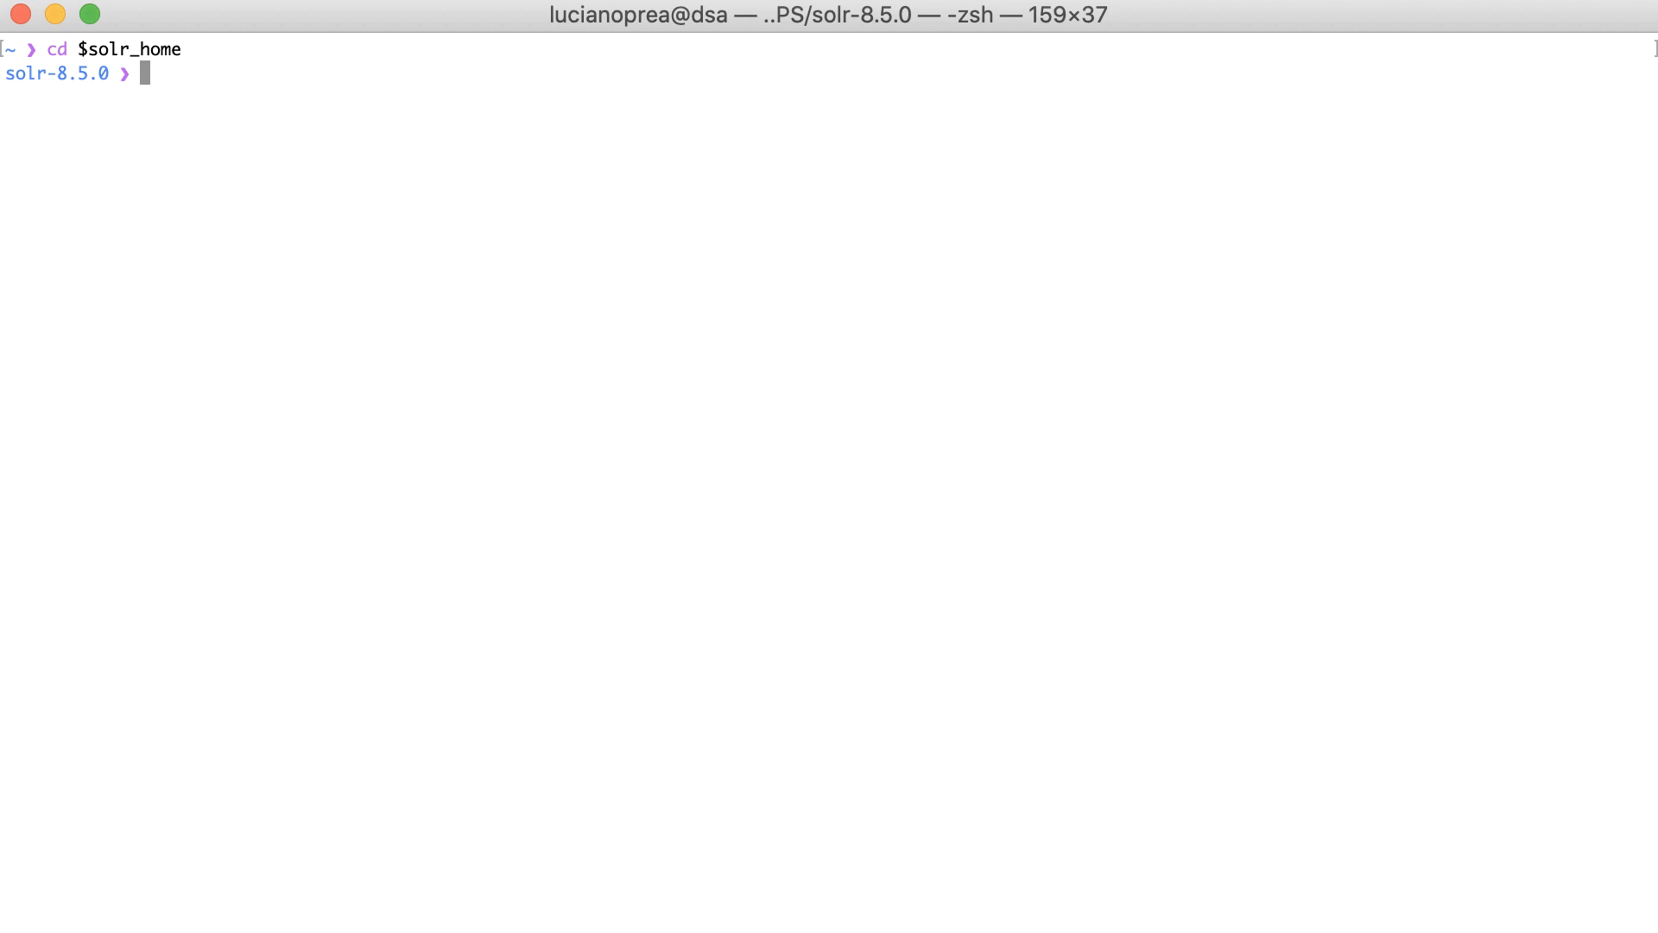
Step: Change into the server/solr configsets folder and list _default and sample_techproducts_configs
text(cd s)
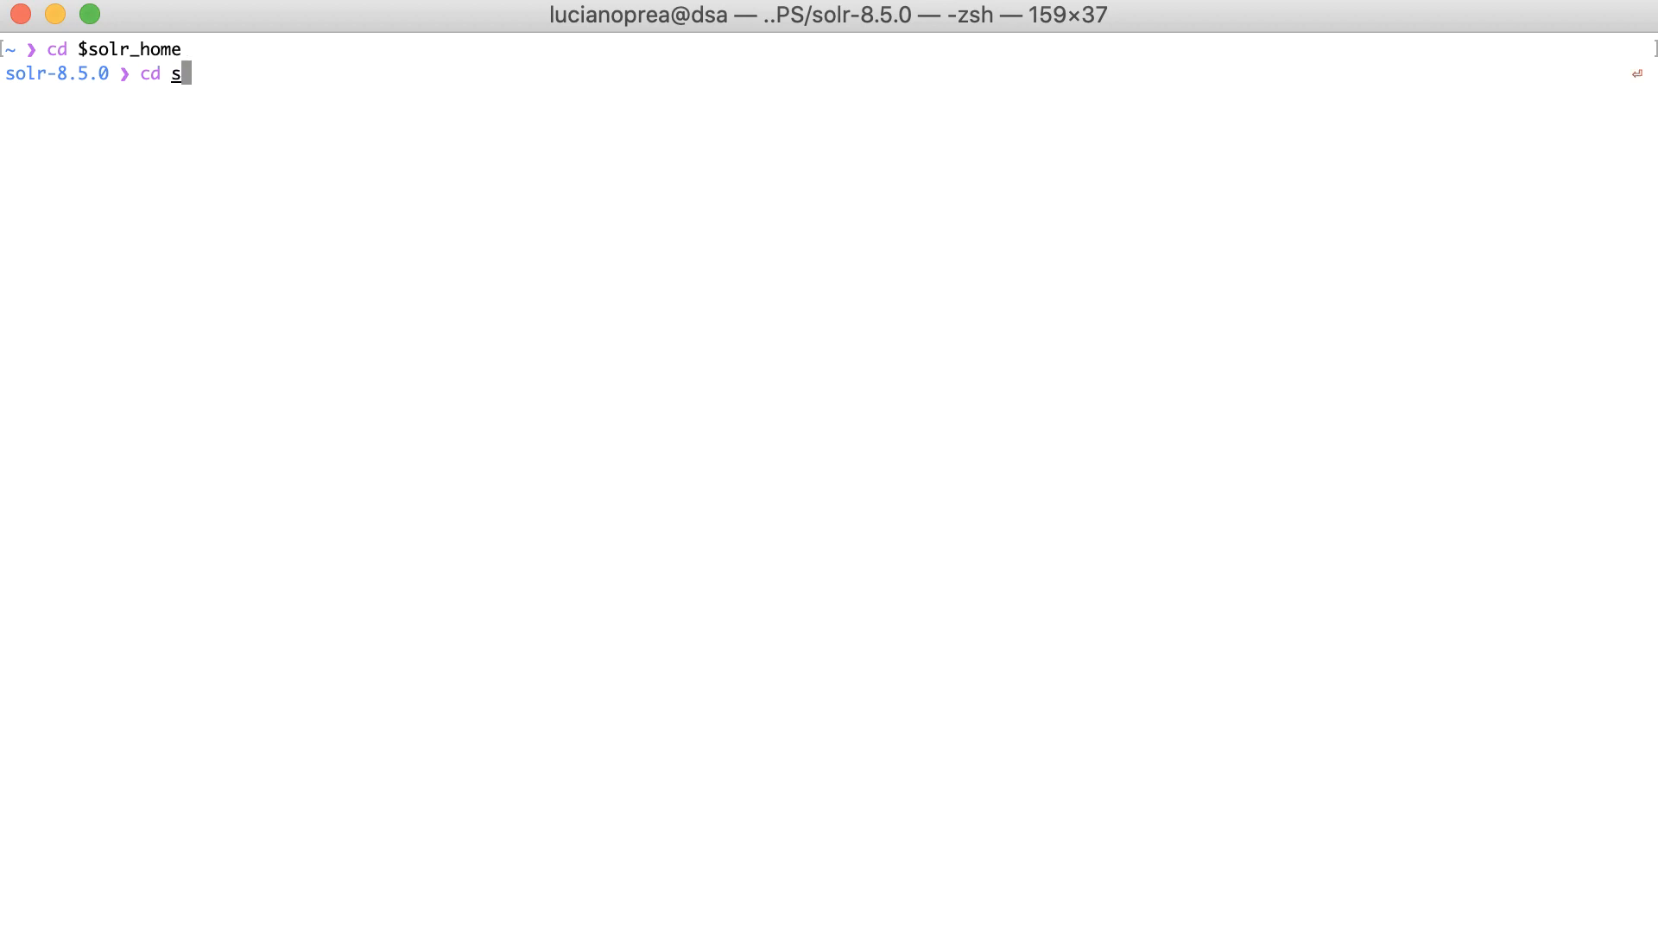
text(erver/solr/configsets)
text(ls)
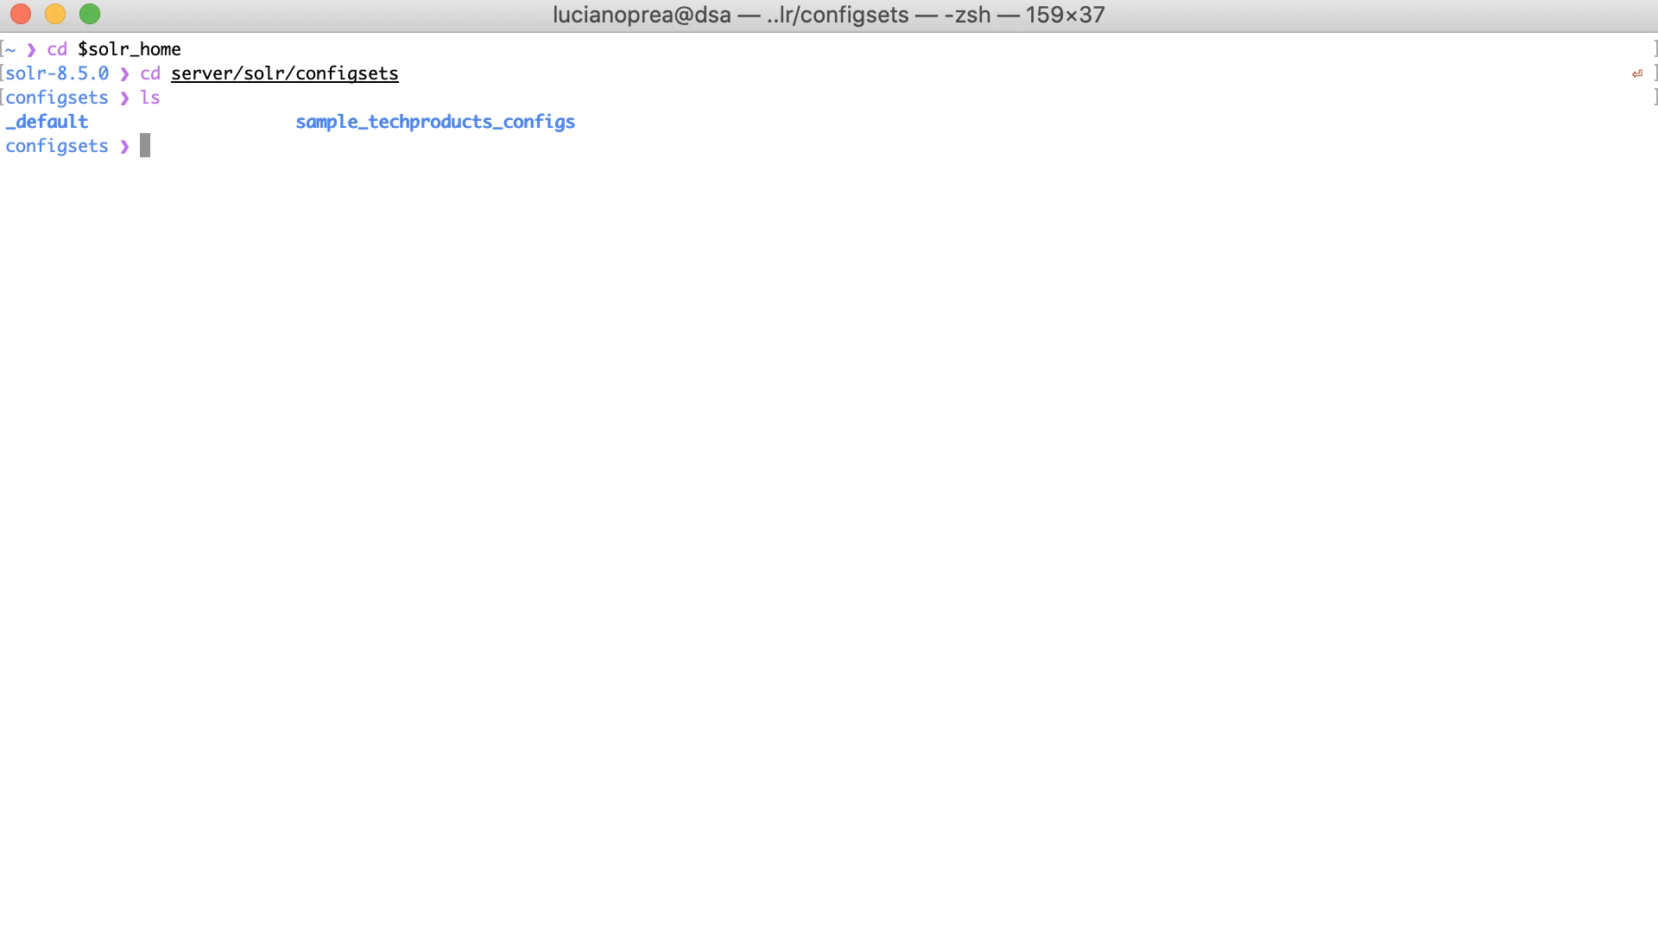
Step: Make a search_twitter directory with mkdir and confirm it in the listing
text(mkdir)
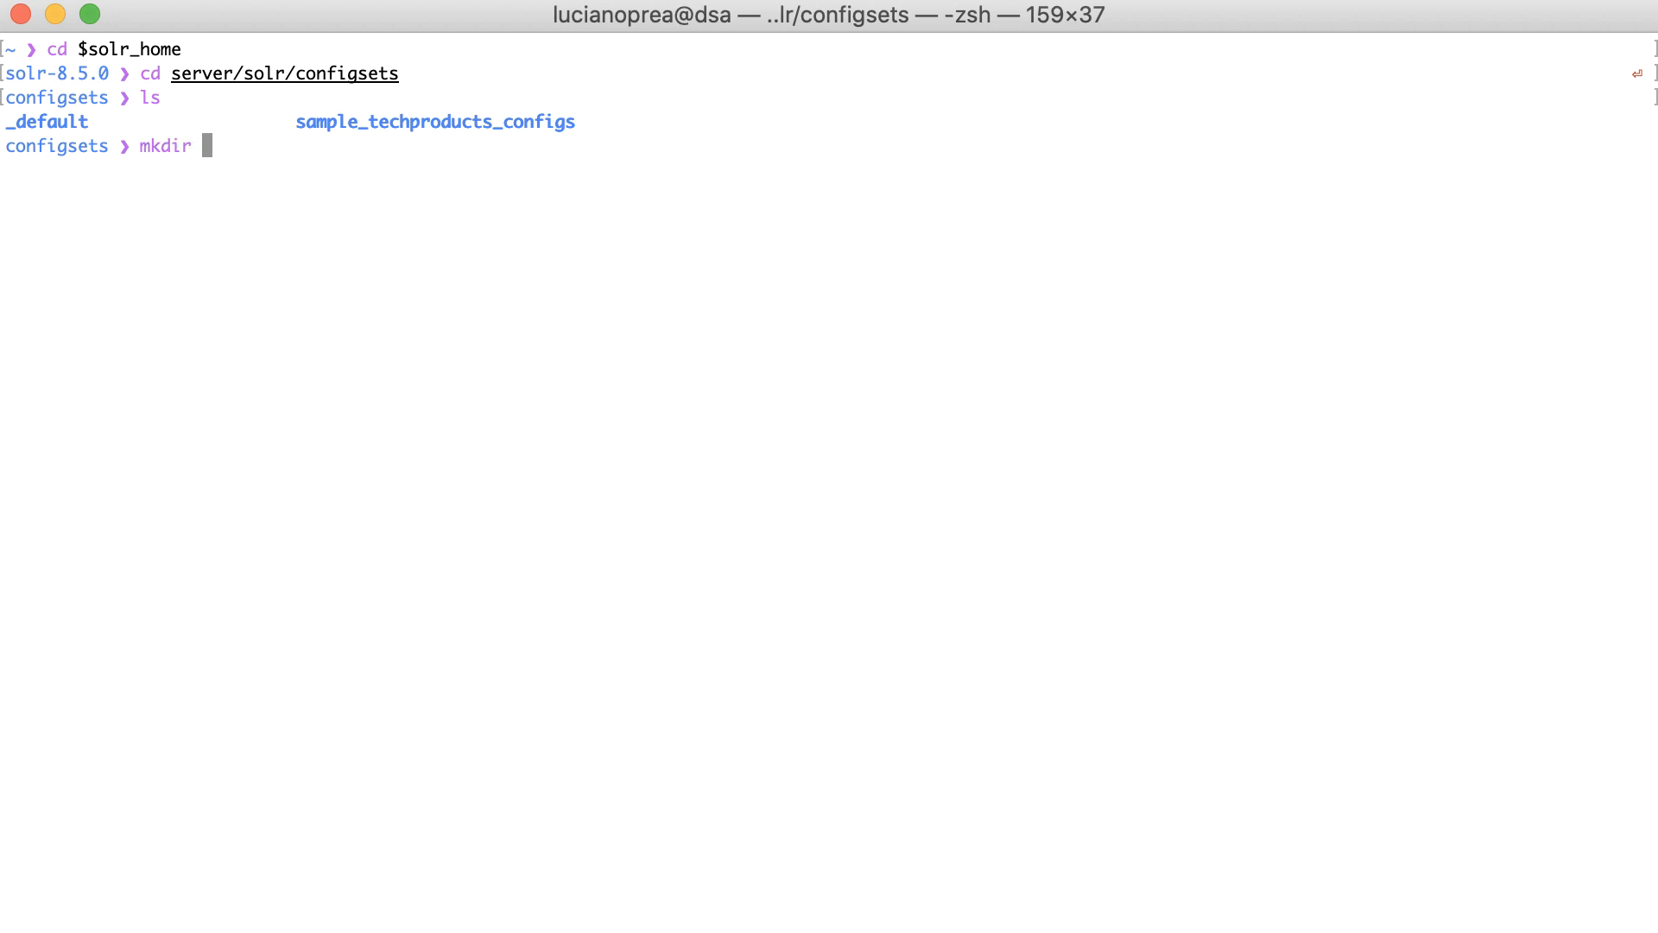
text(search_twi)
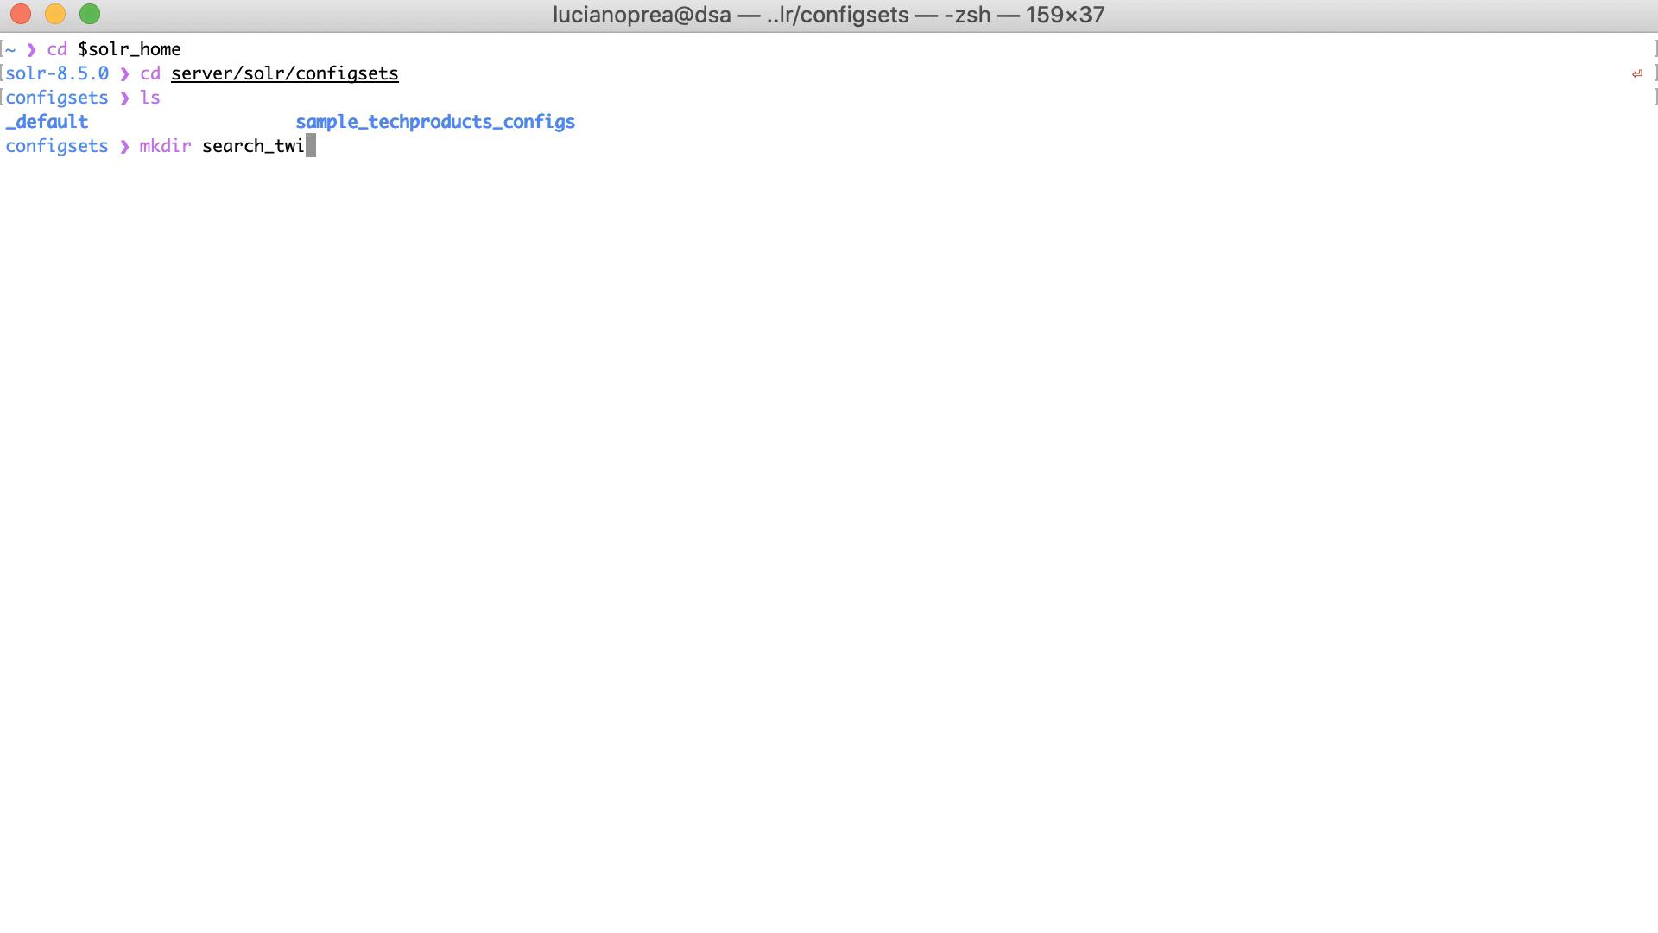
text(tter)
text(cp)
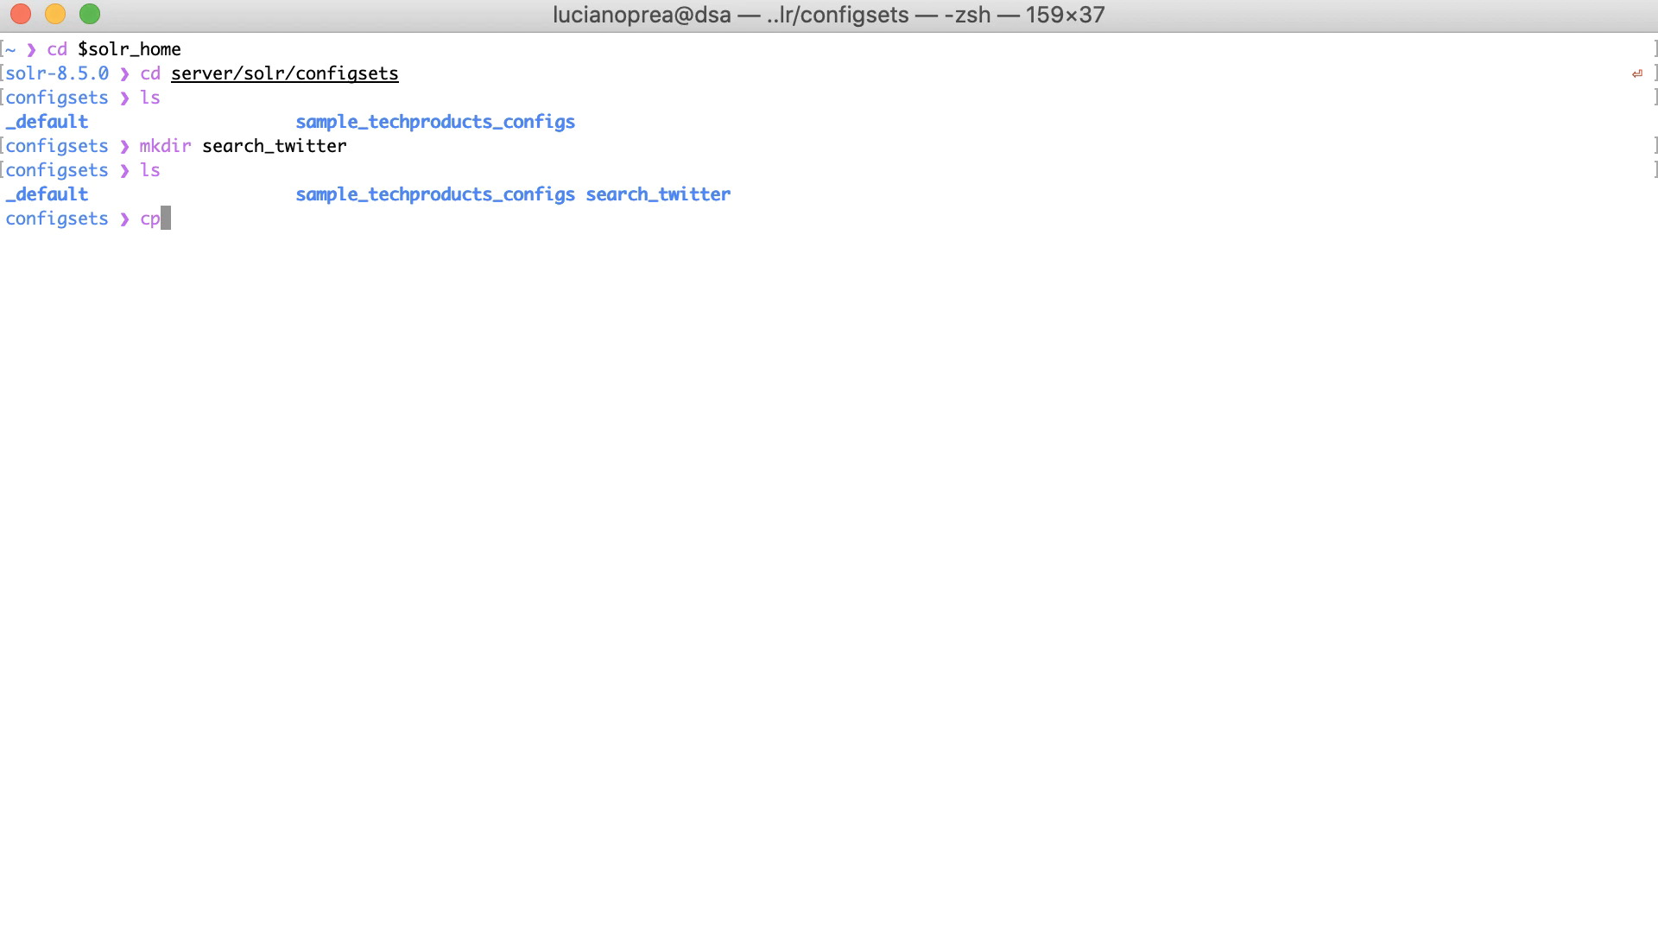
Step: Recursively copy the _default configset contents into search_twitter
text(-r)
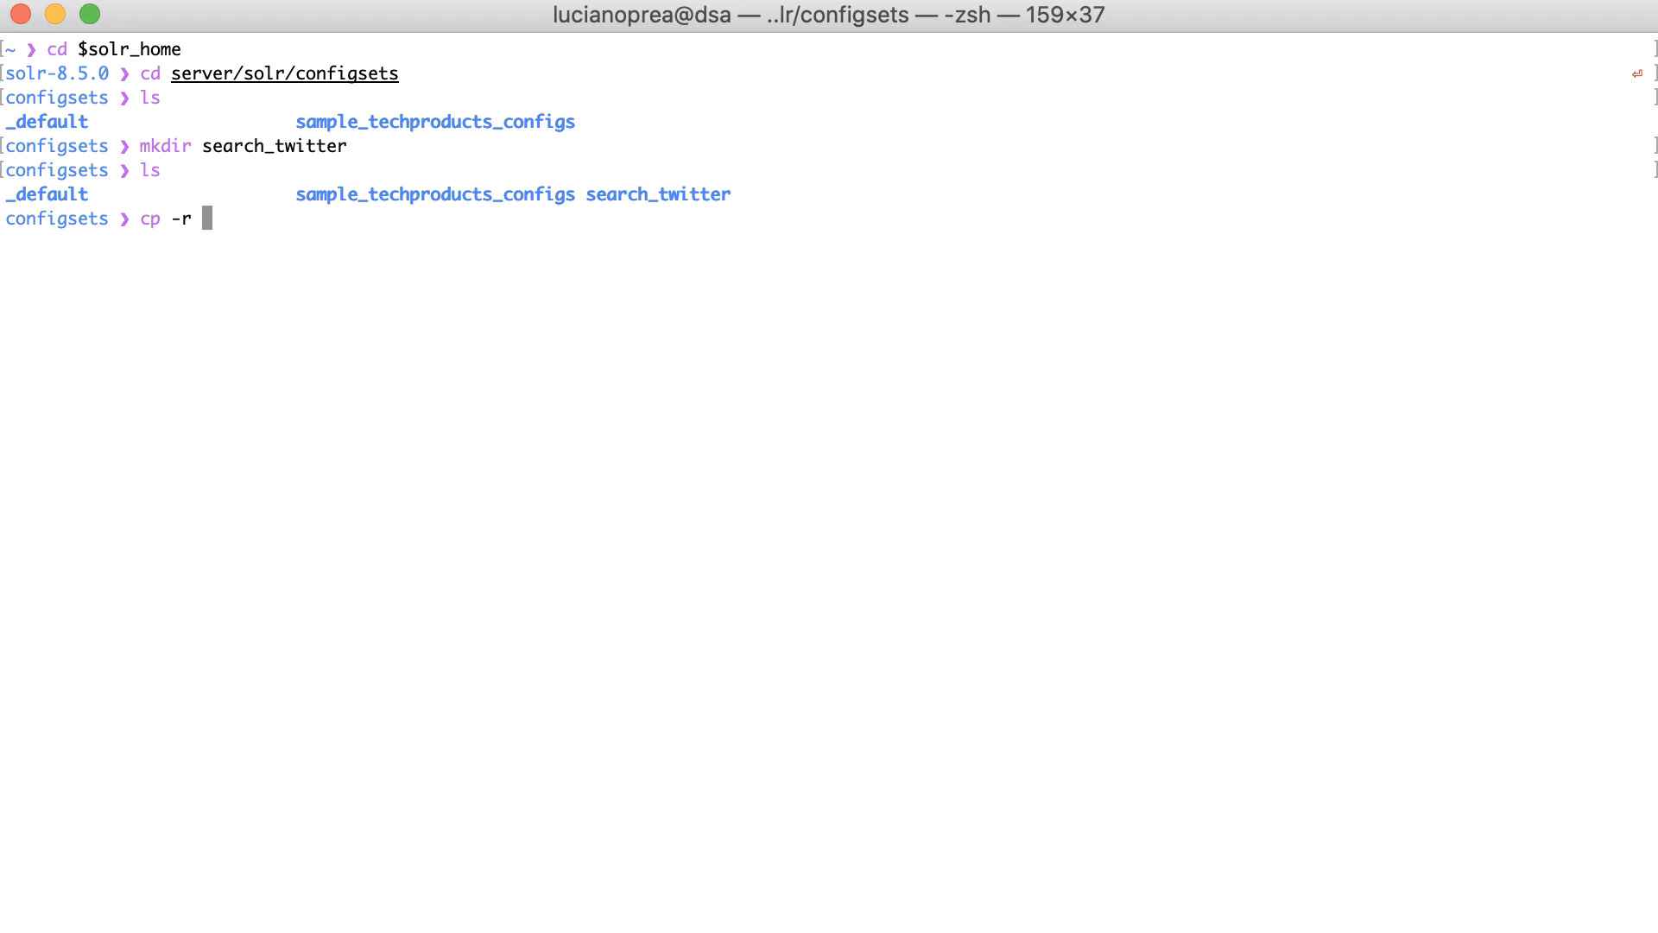
text(_default/)
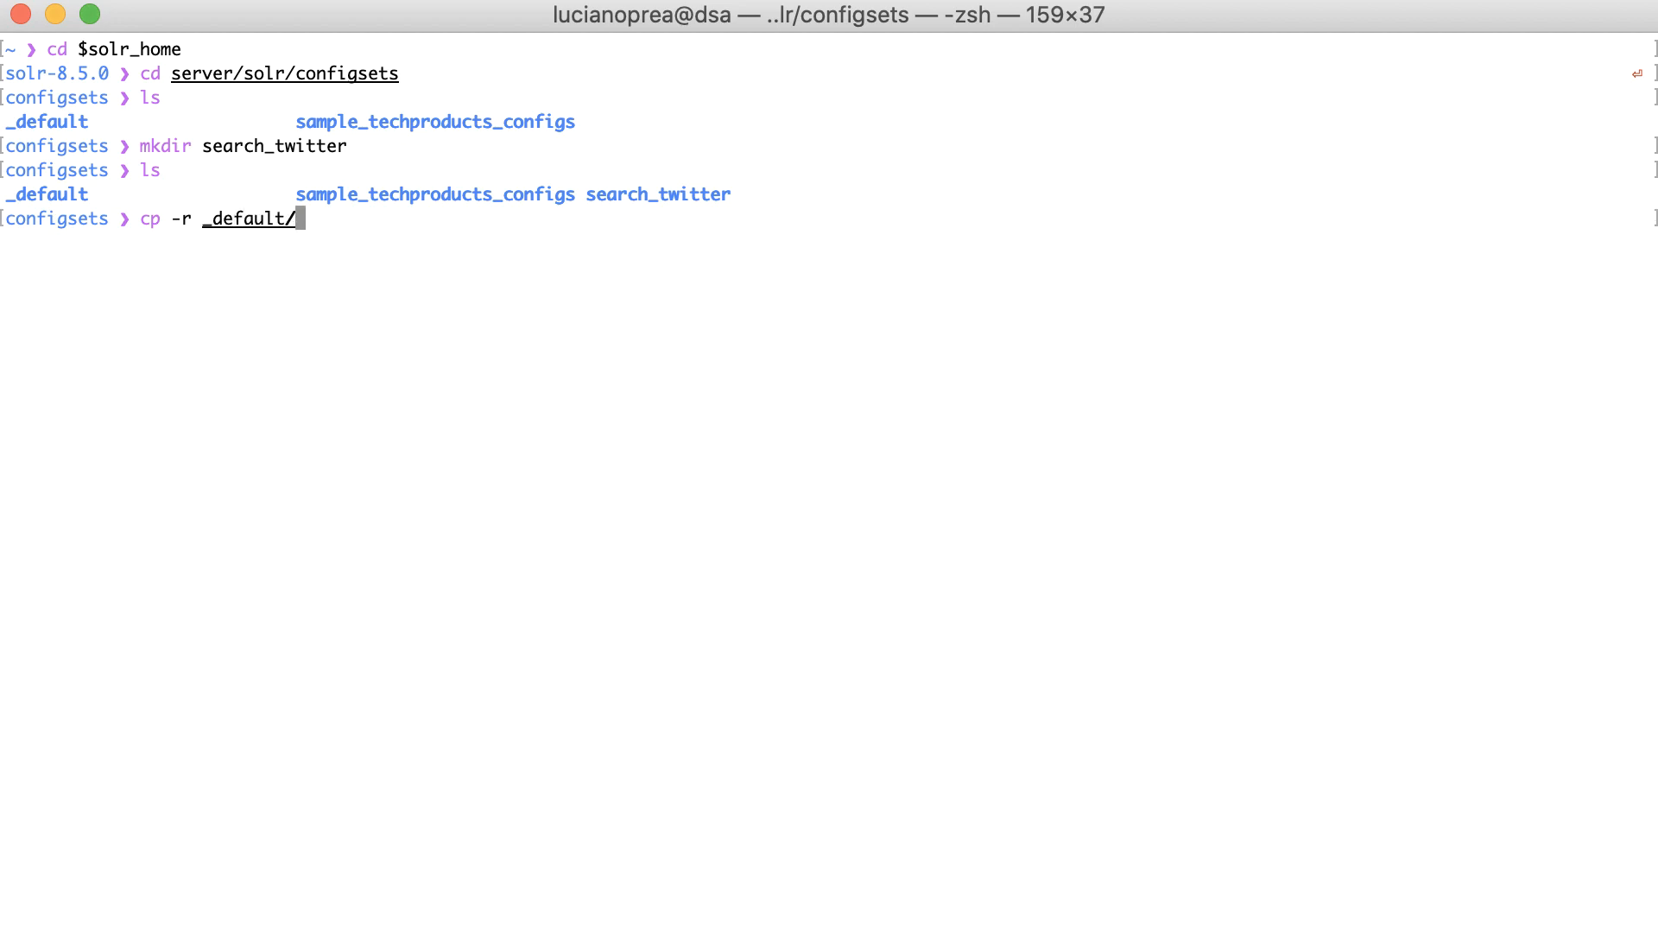
text(.)
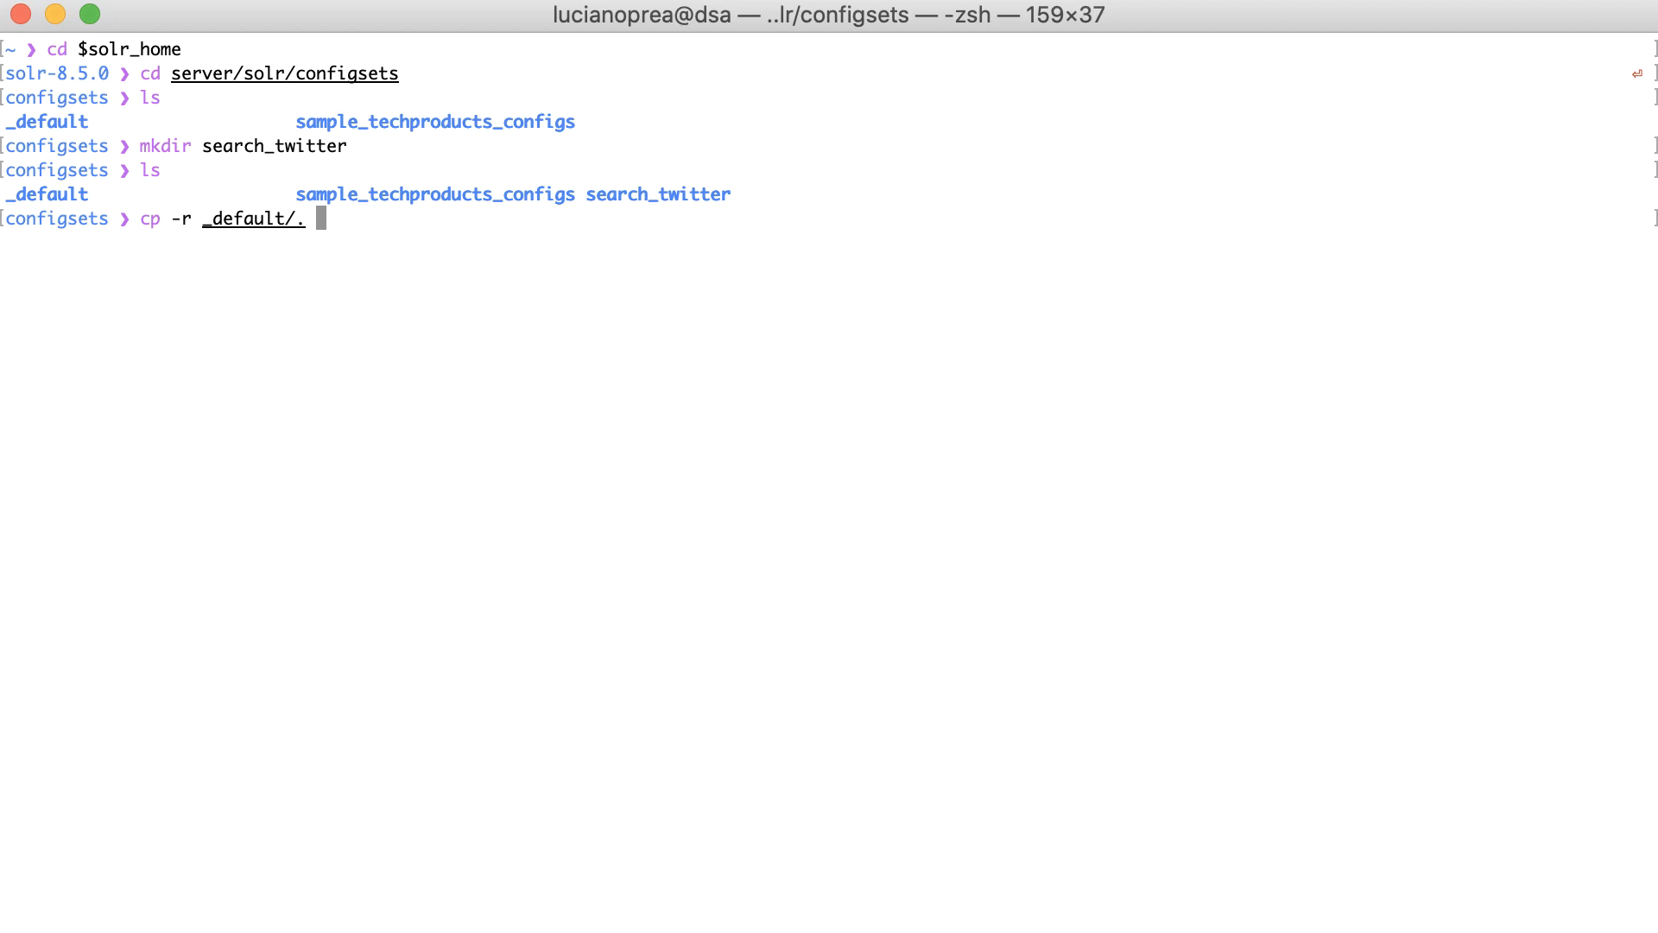
text(search_twitter/)
text(cd)
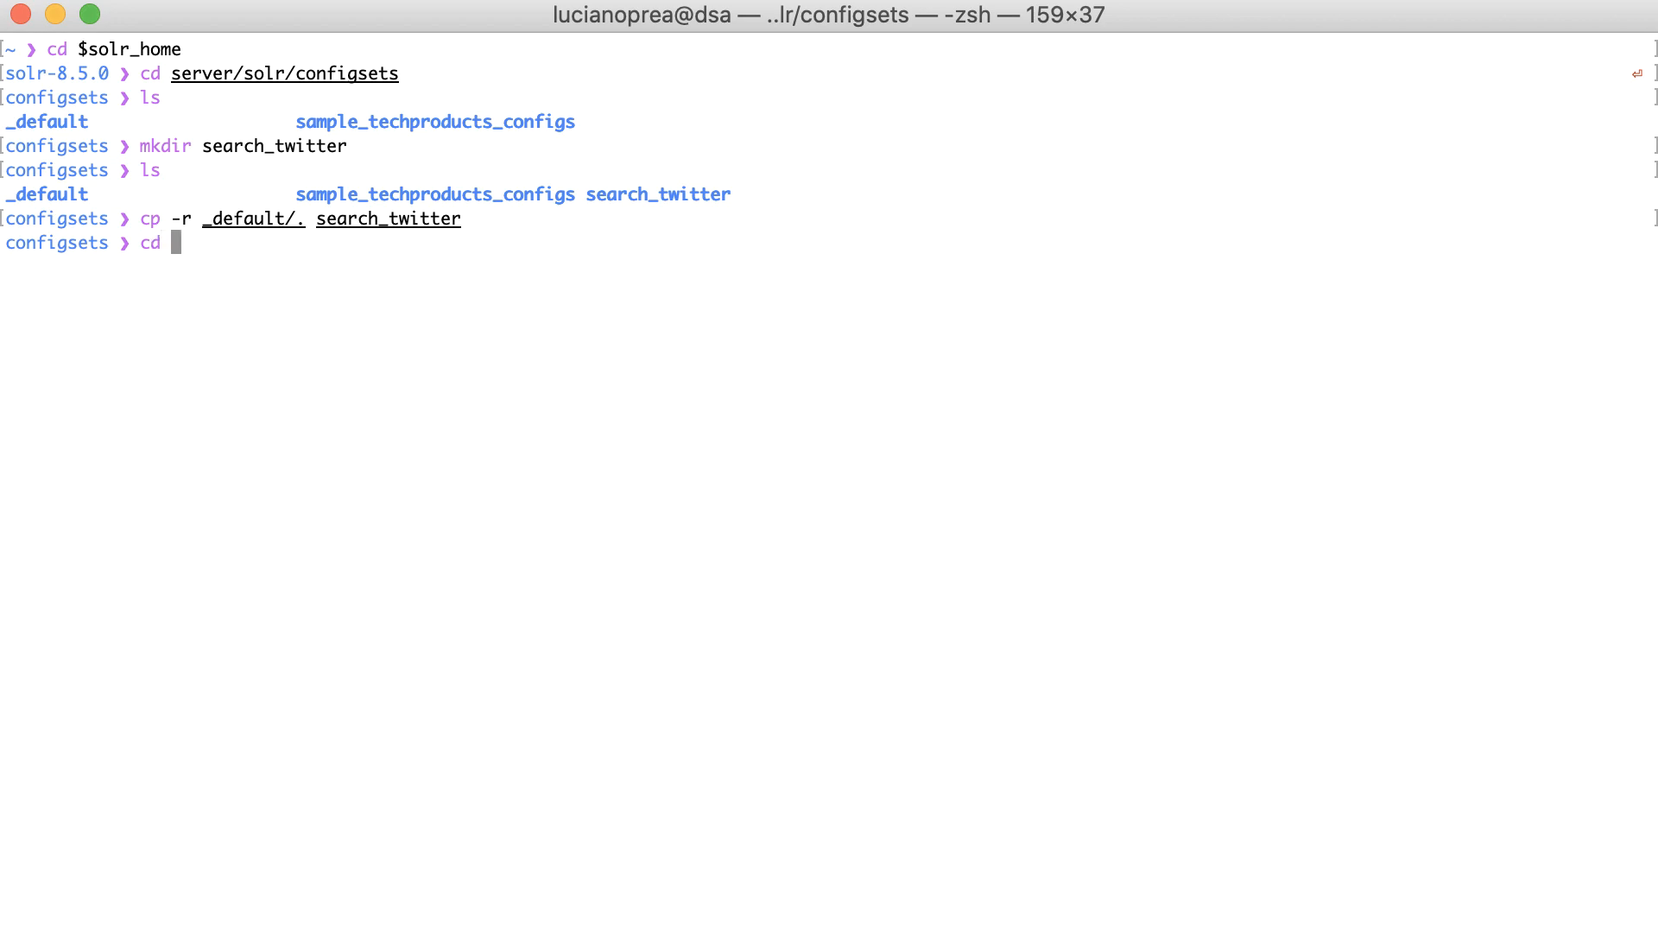
Step: Enter search_twitter and its conf folder, listing managed-schema and solrconfig.xml
text(search_twitter)
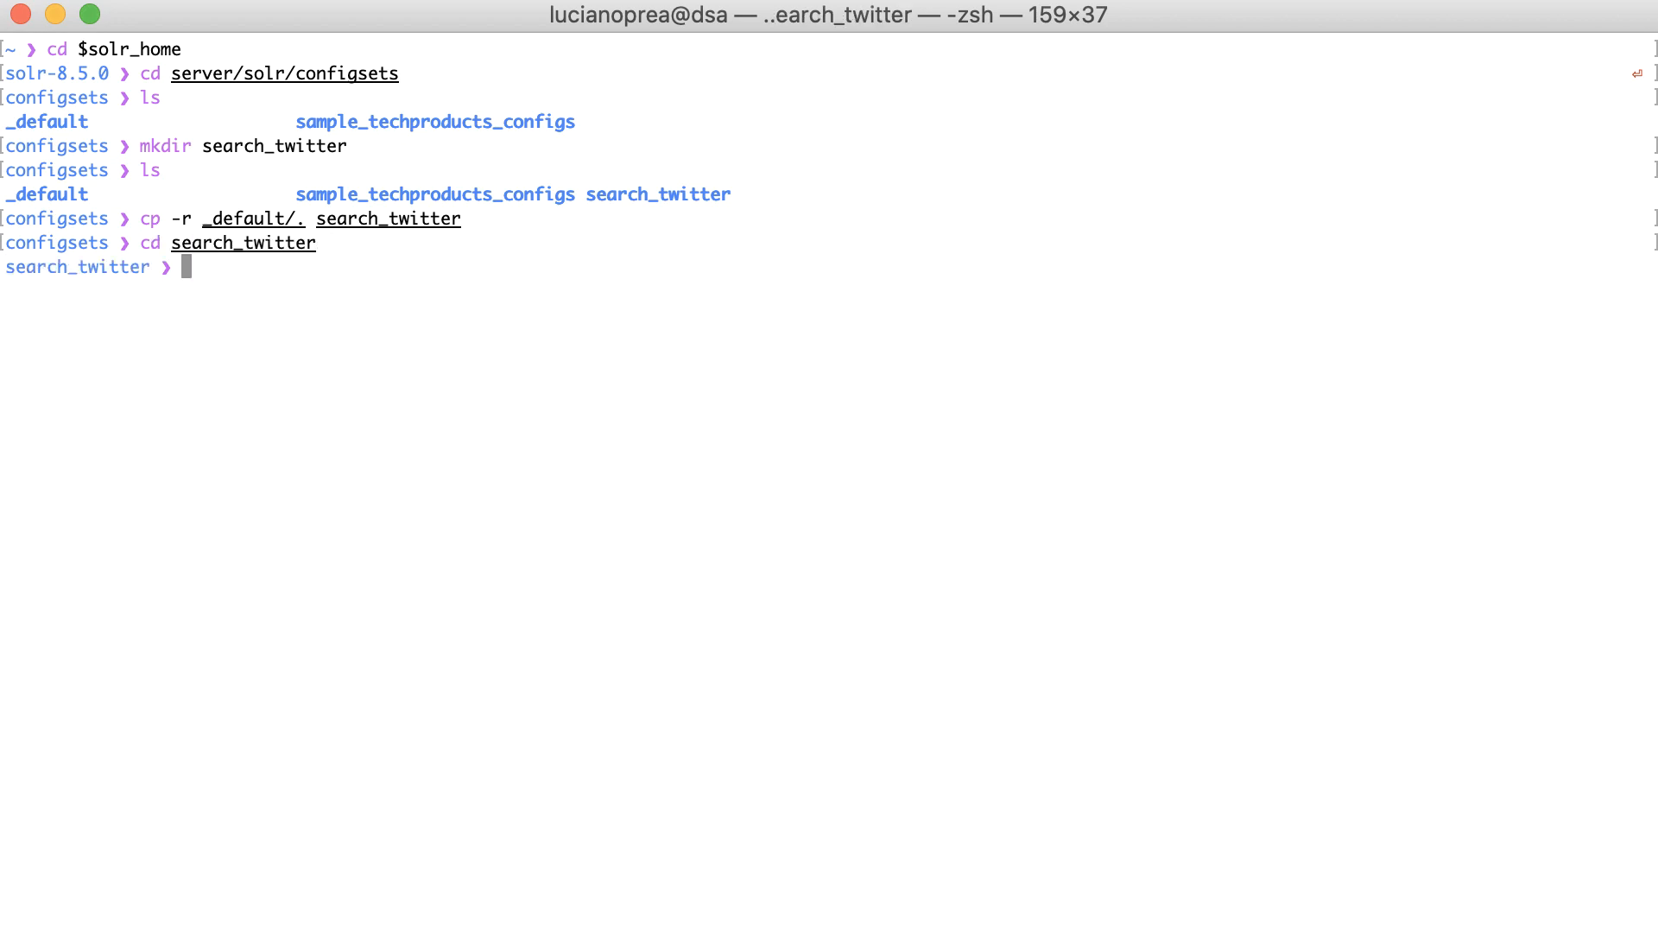
text(ls)
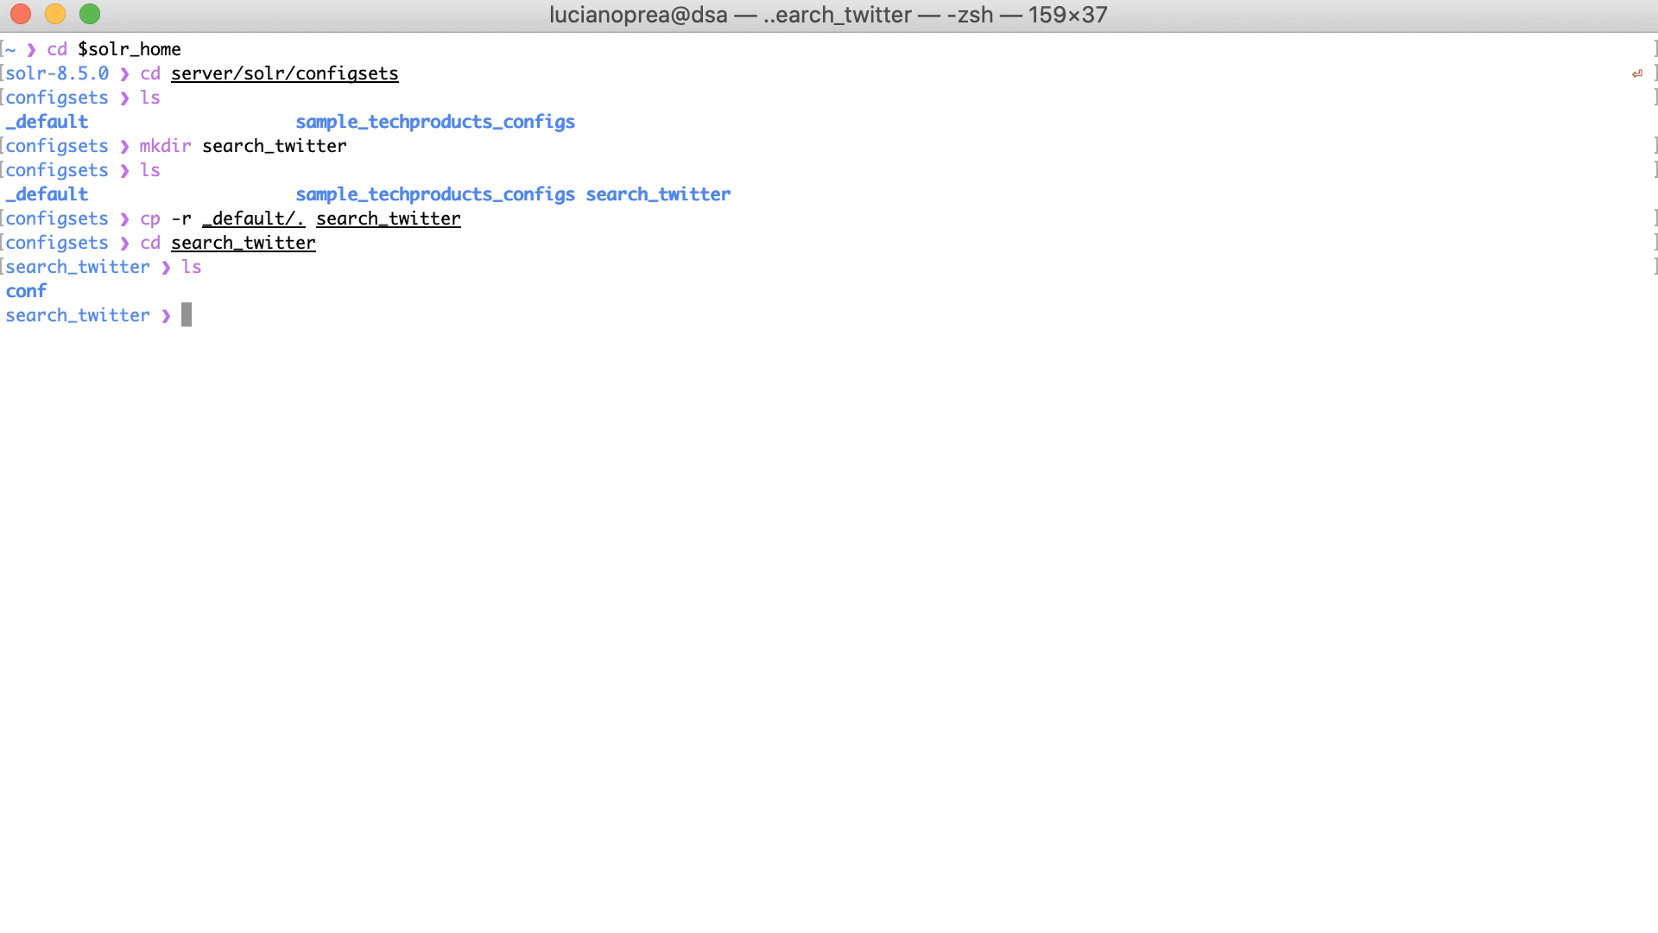
text(cd conf/)
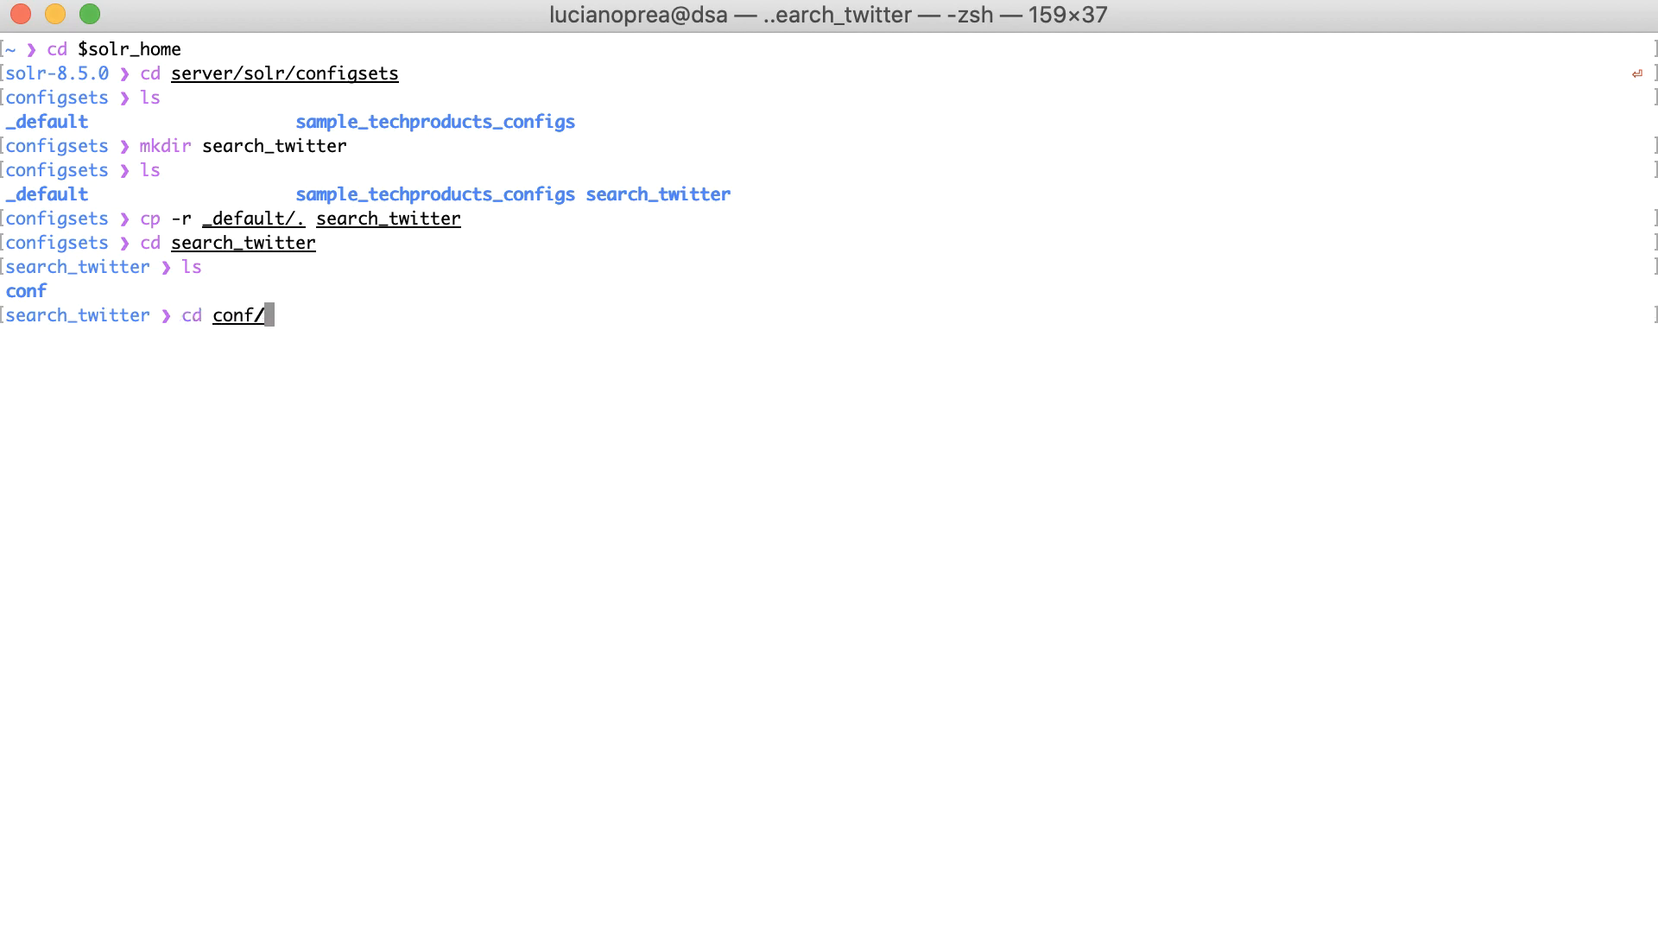
key(enter)
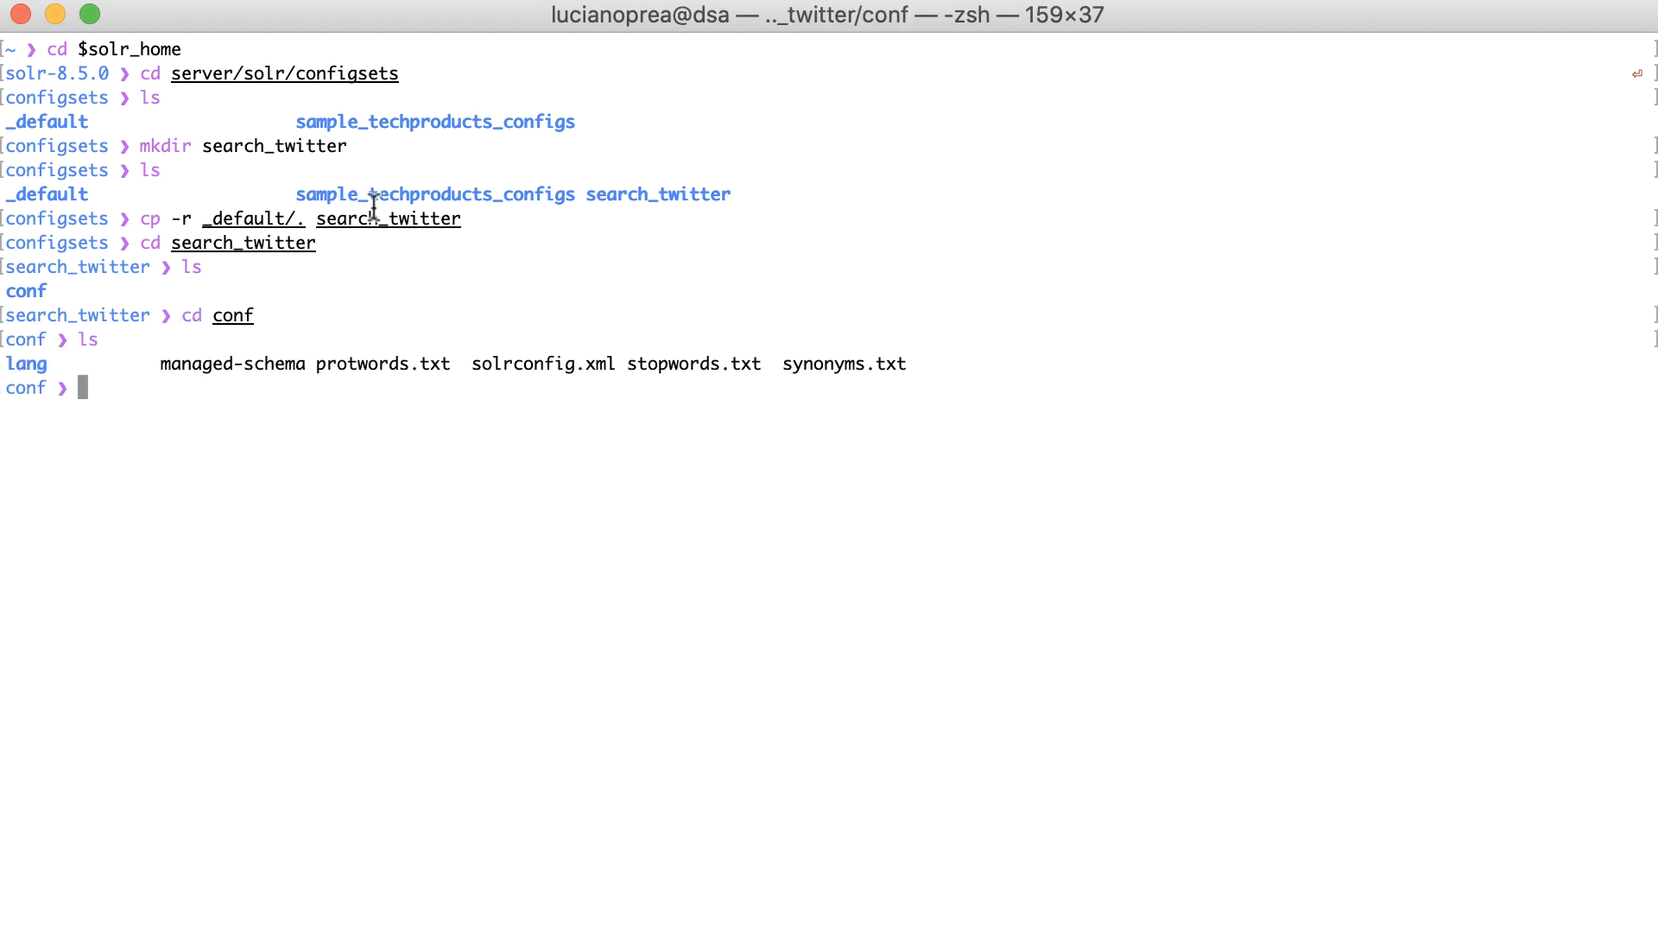
double_click(232, 363)
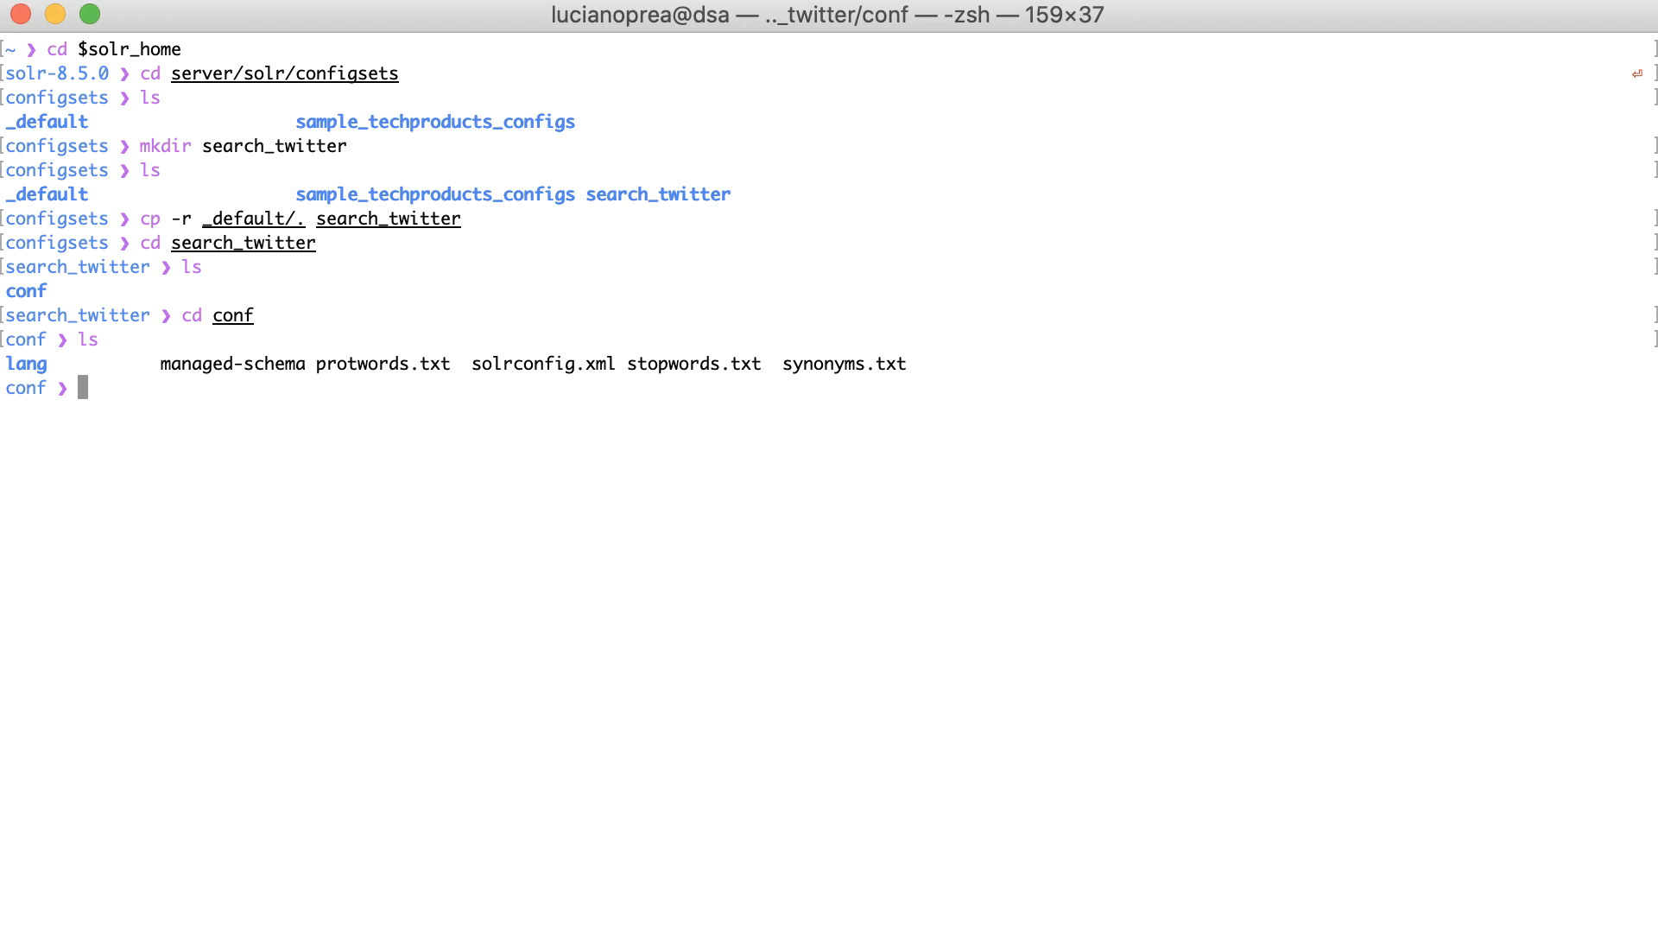
Step: Run the cores API create request: name=search_twitter, instanceDir=configsets/search_twitter on localhost:8983
text(curl)
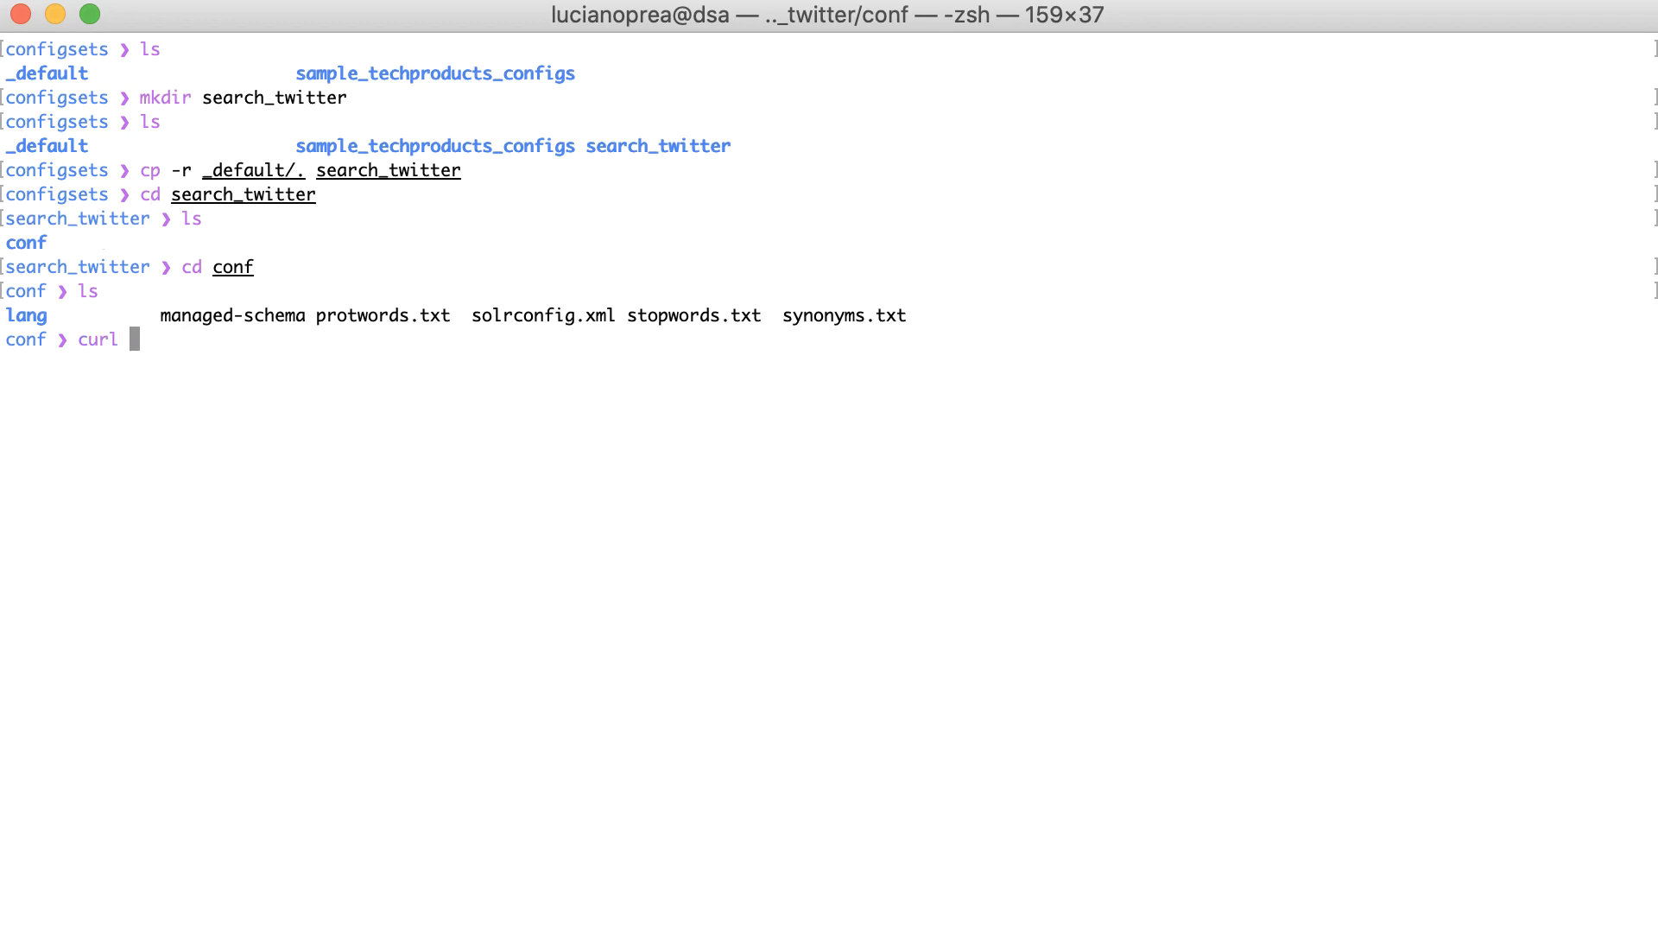
text(-X GET)
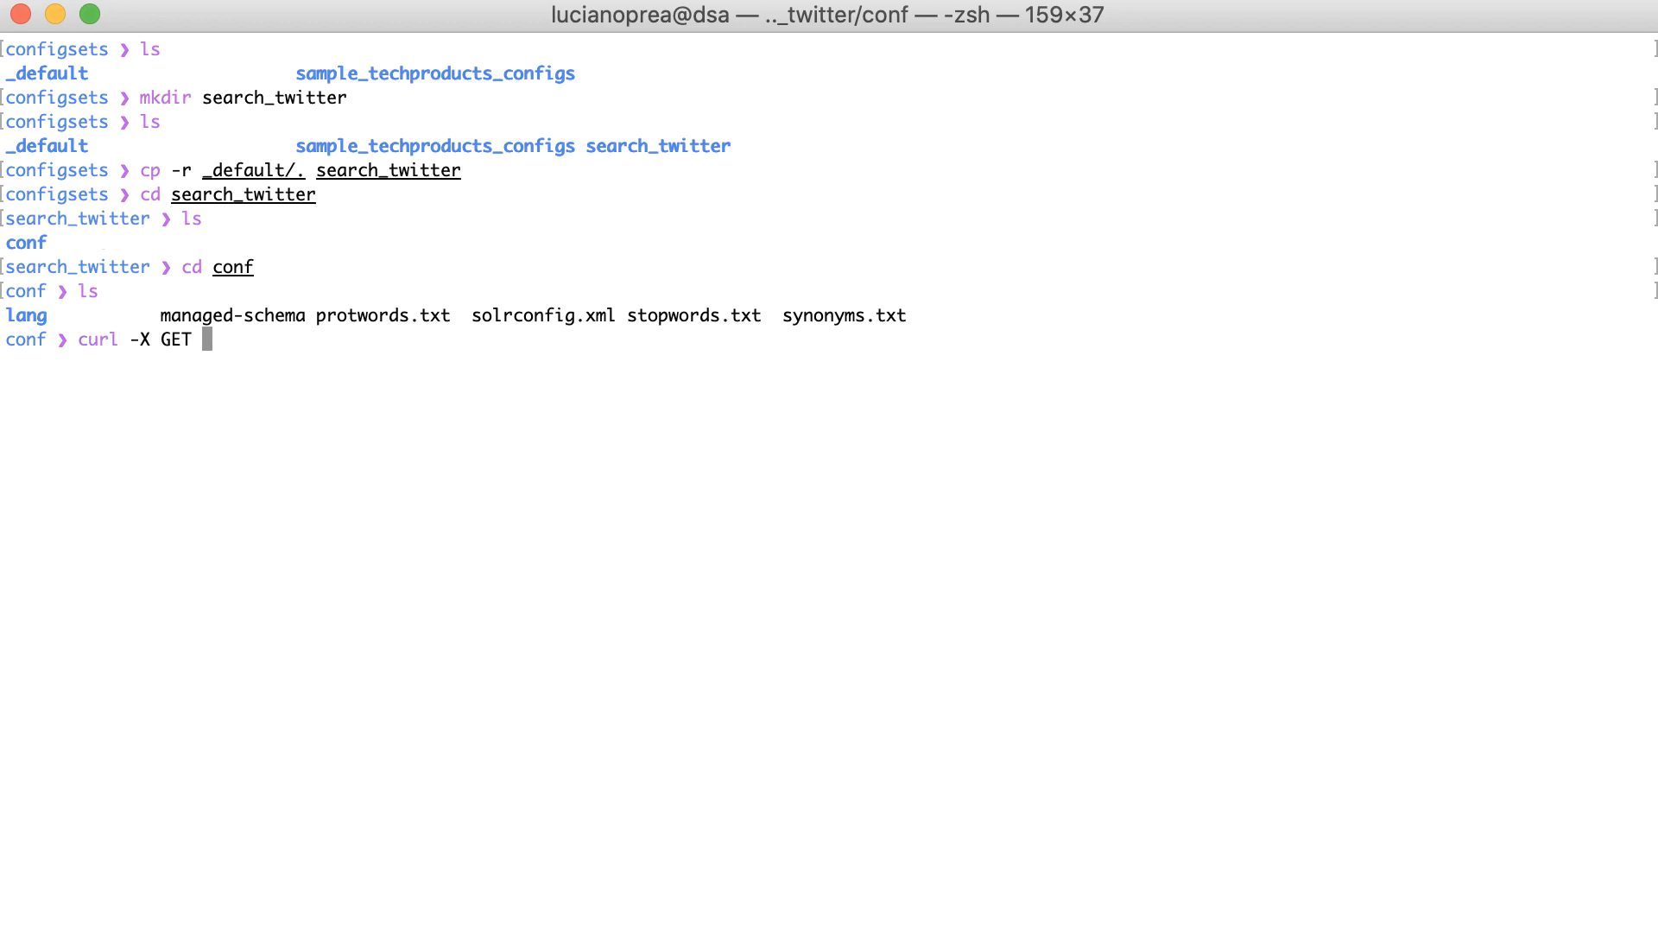
text(')
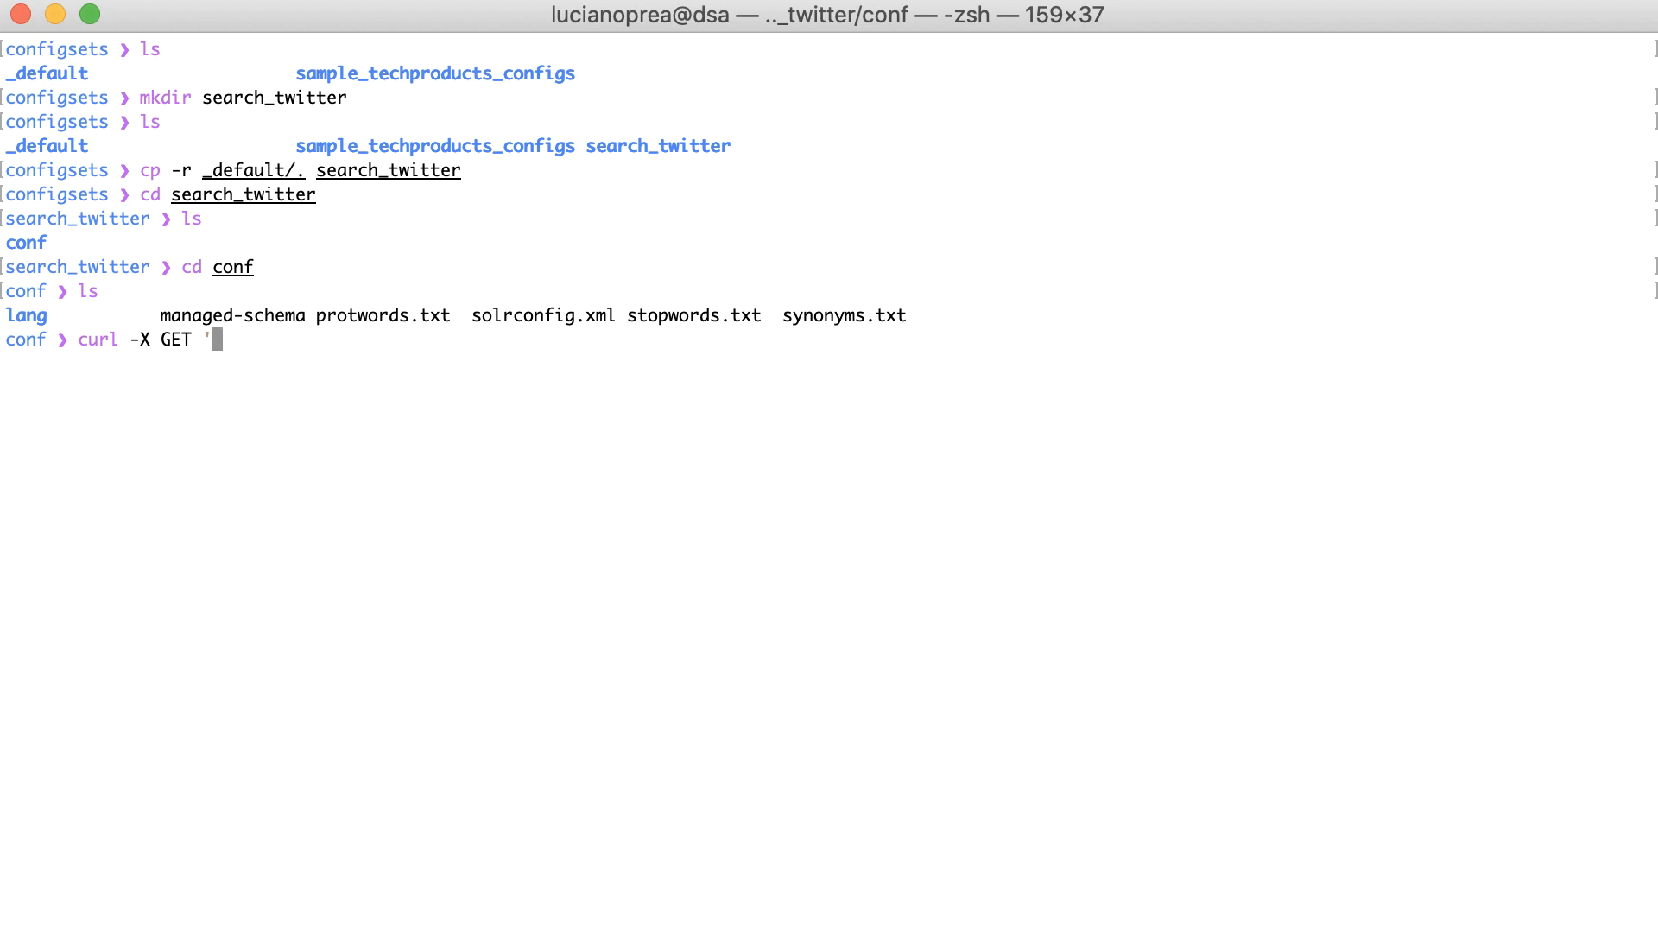
text(http://)
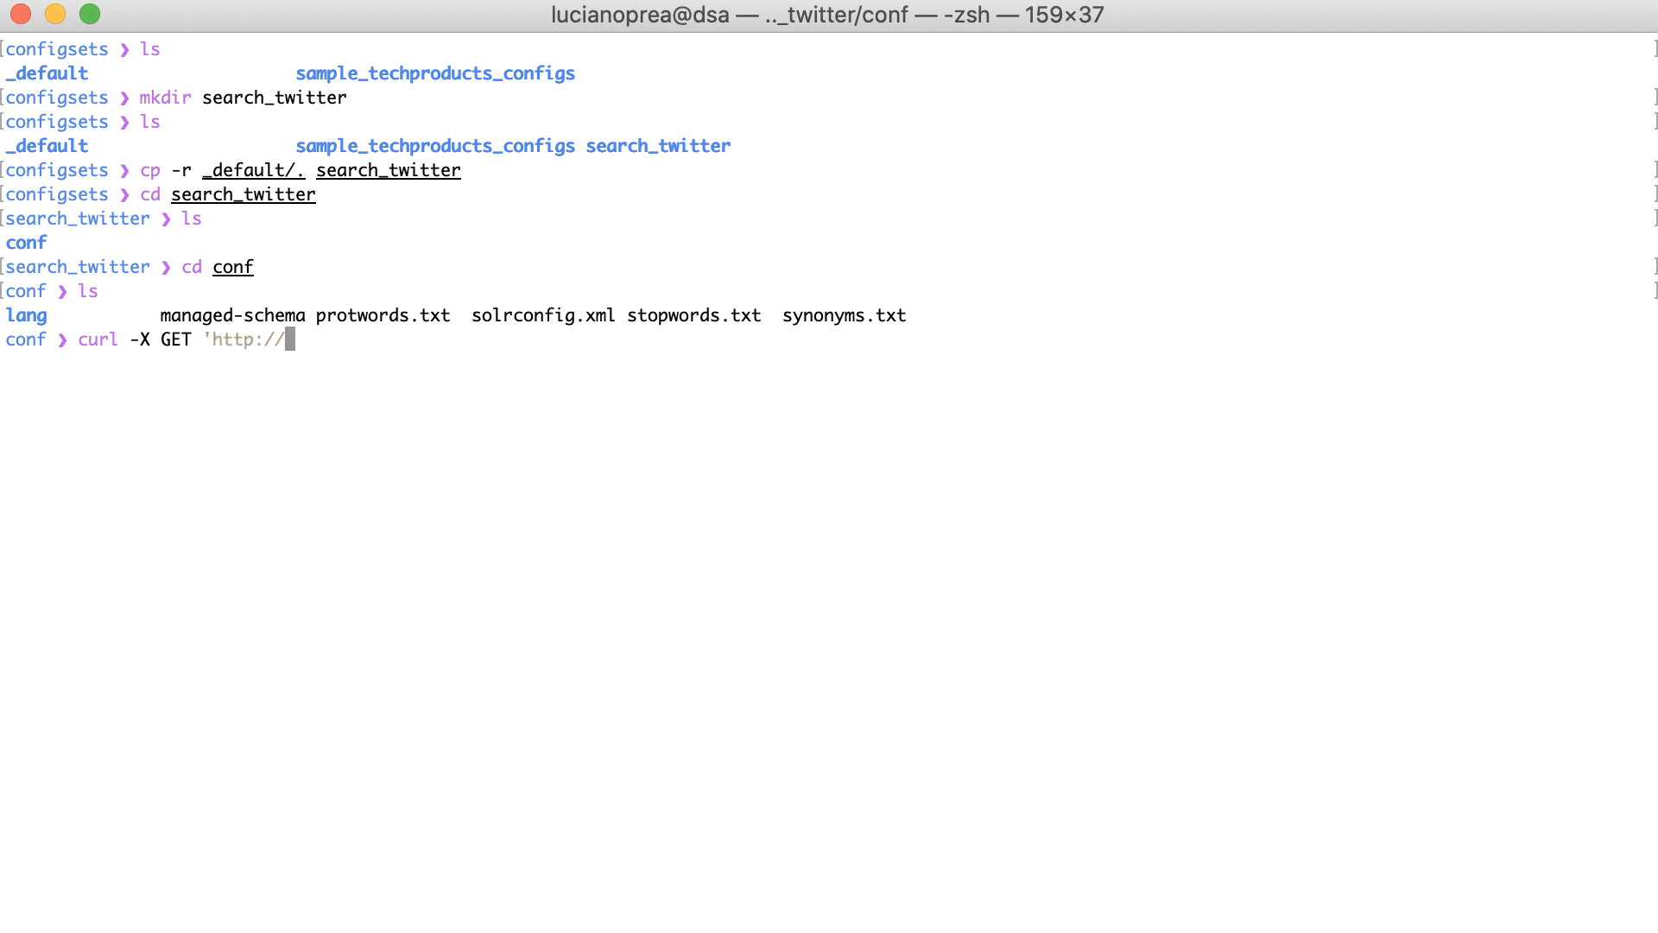
text(localhost)
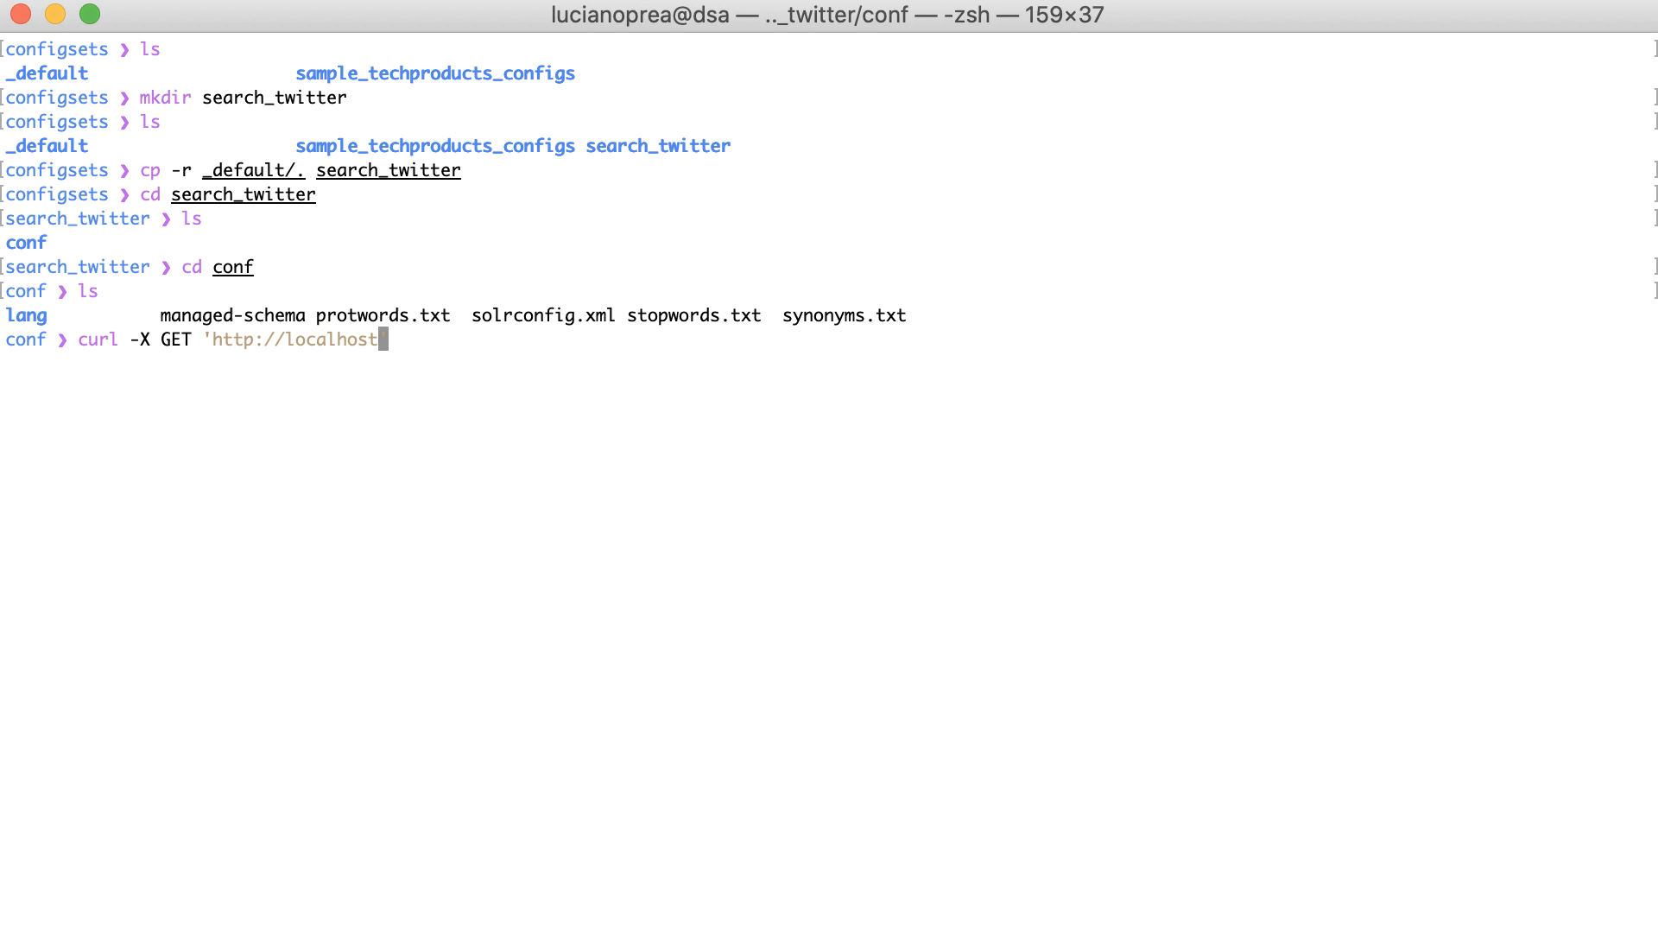
text(:8983)
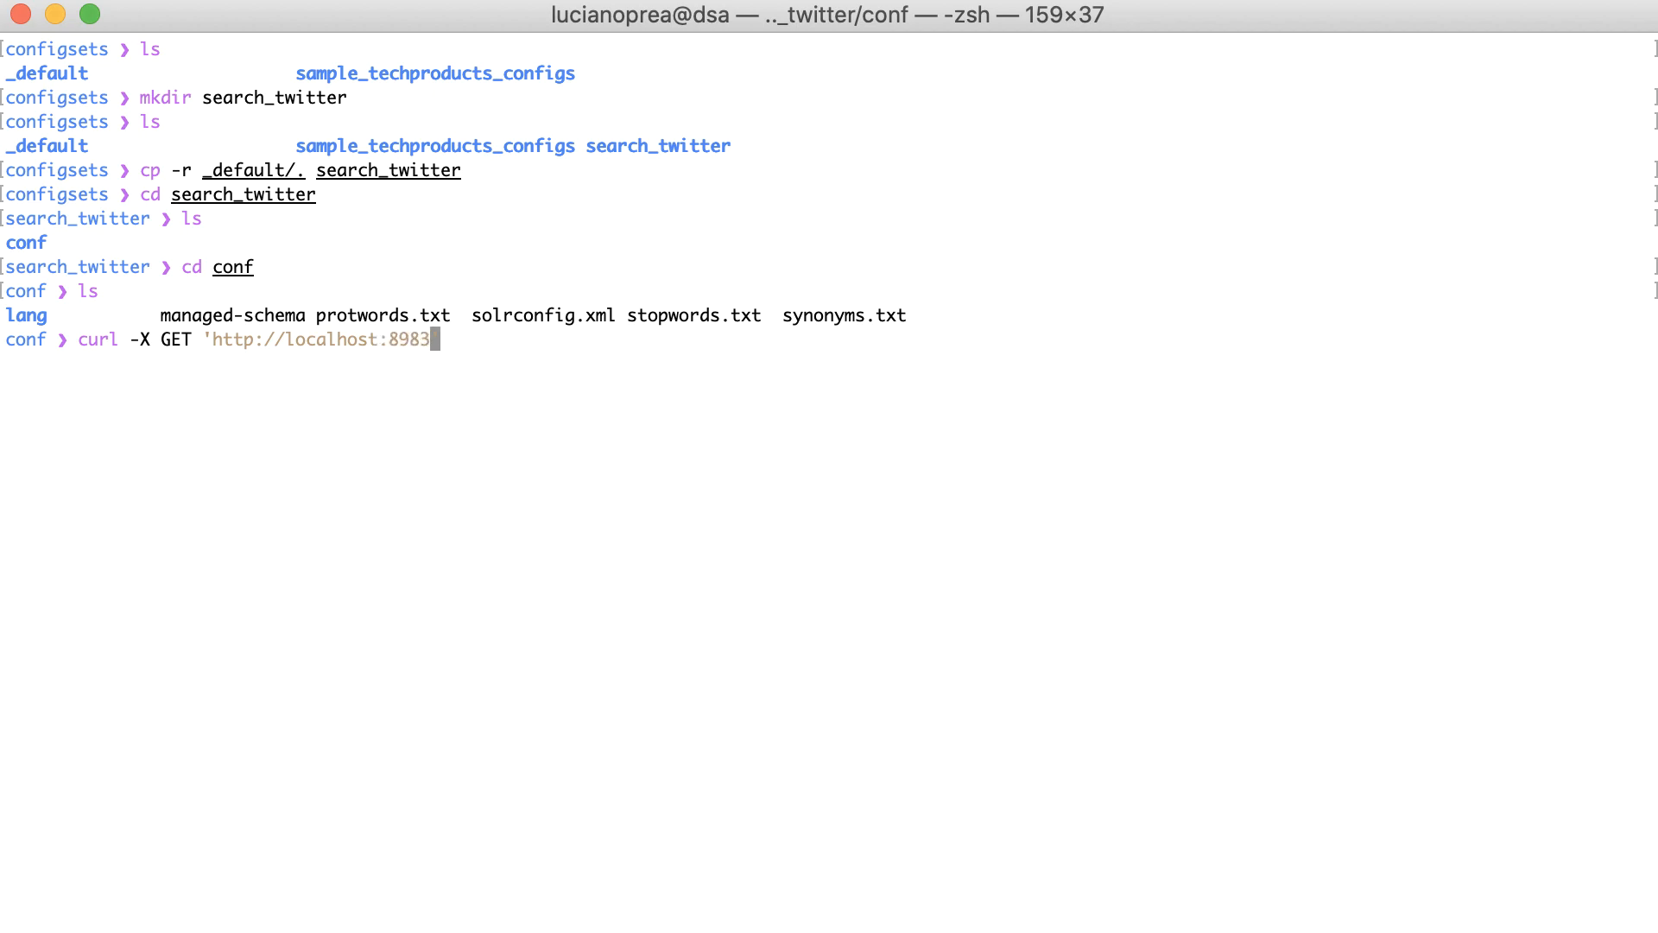
text(/solr/a)
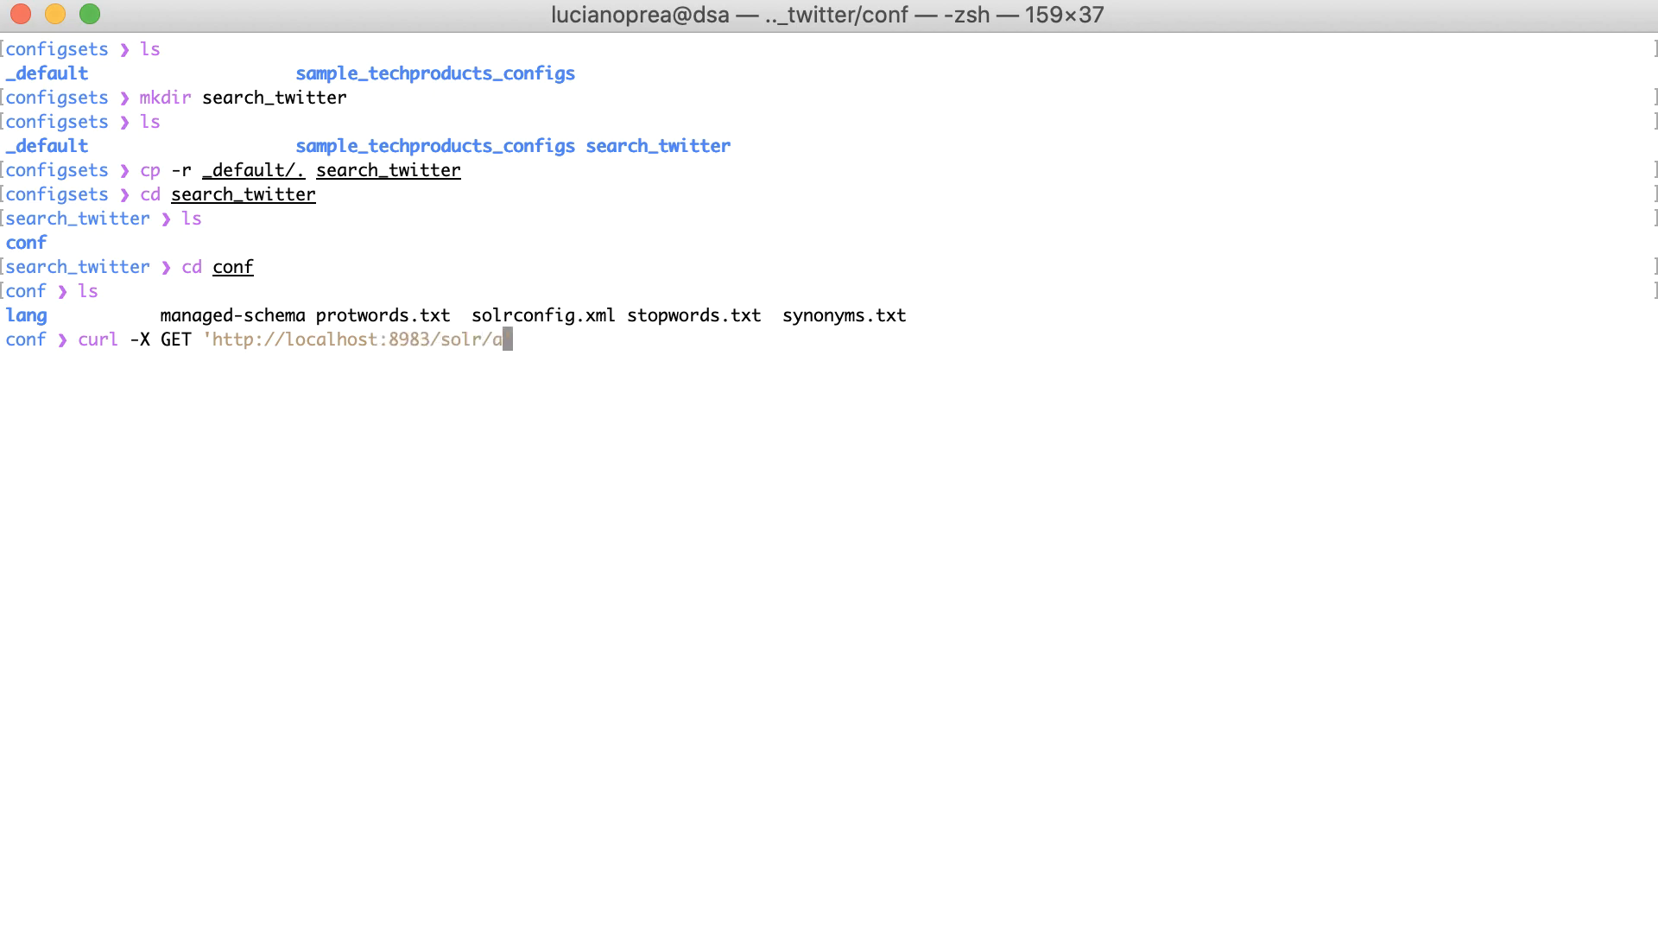
text(dmin/co)
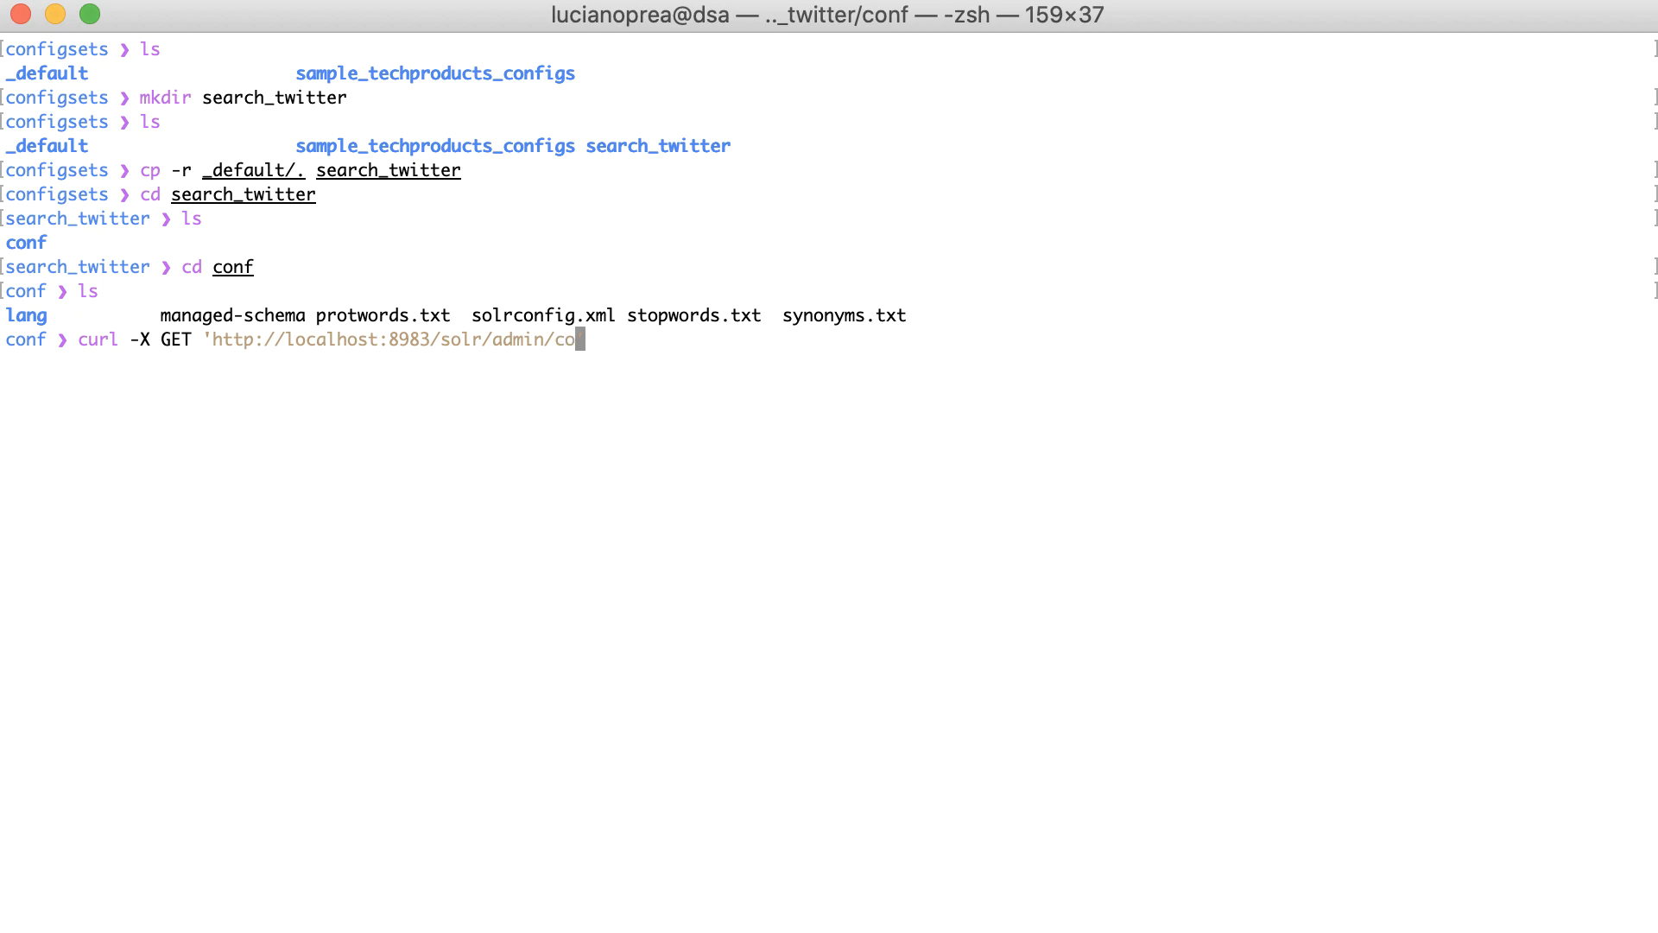
text(res?)
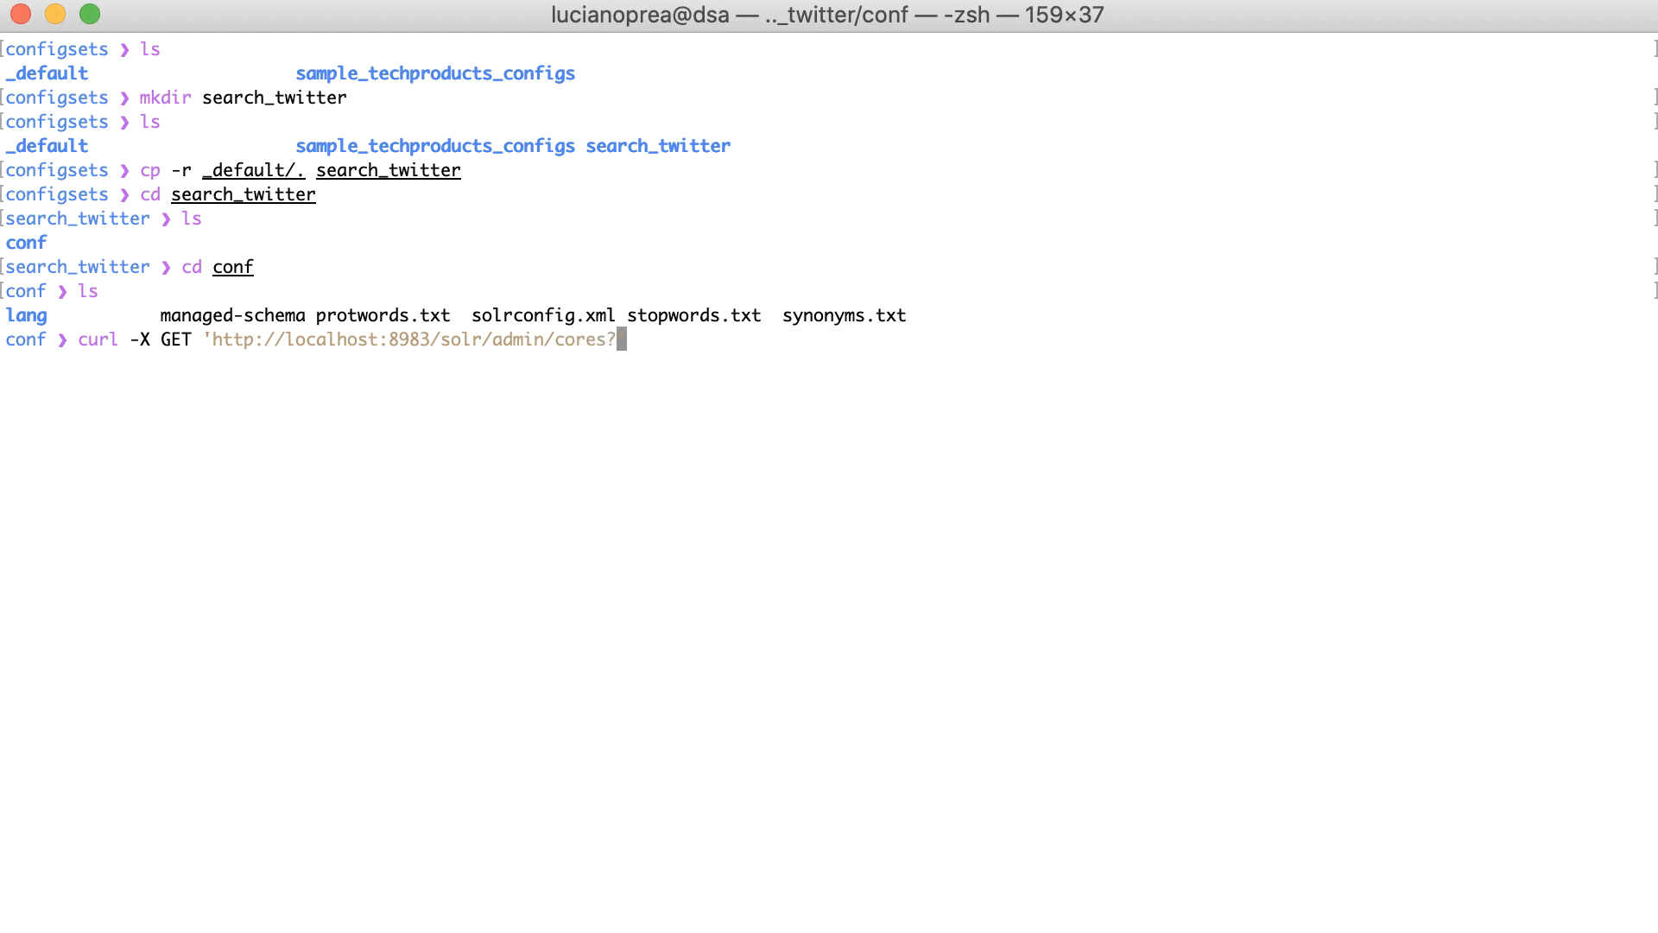
text(action)
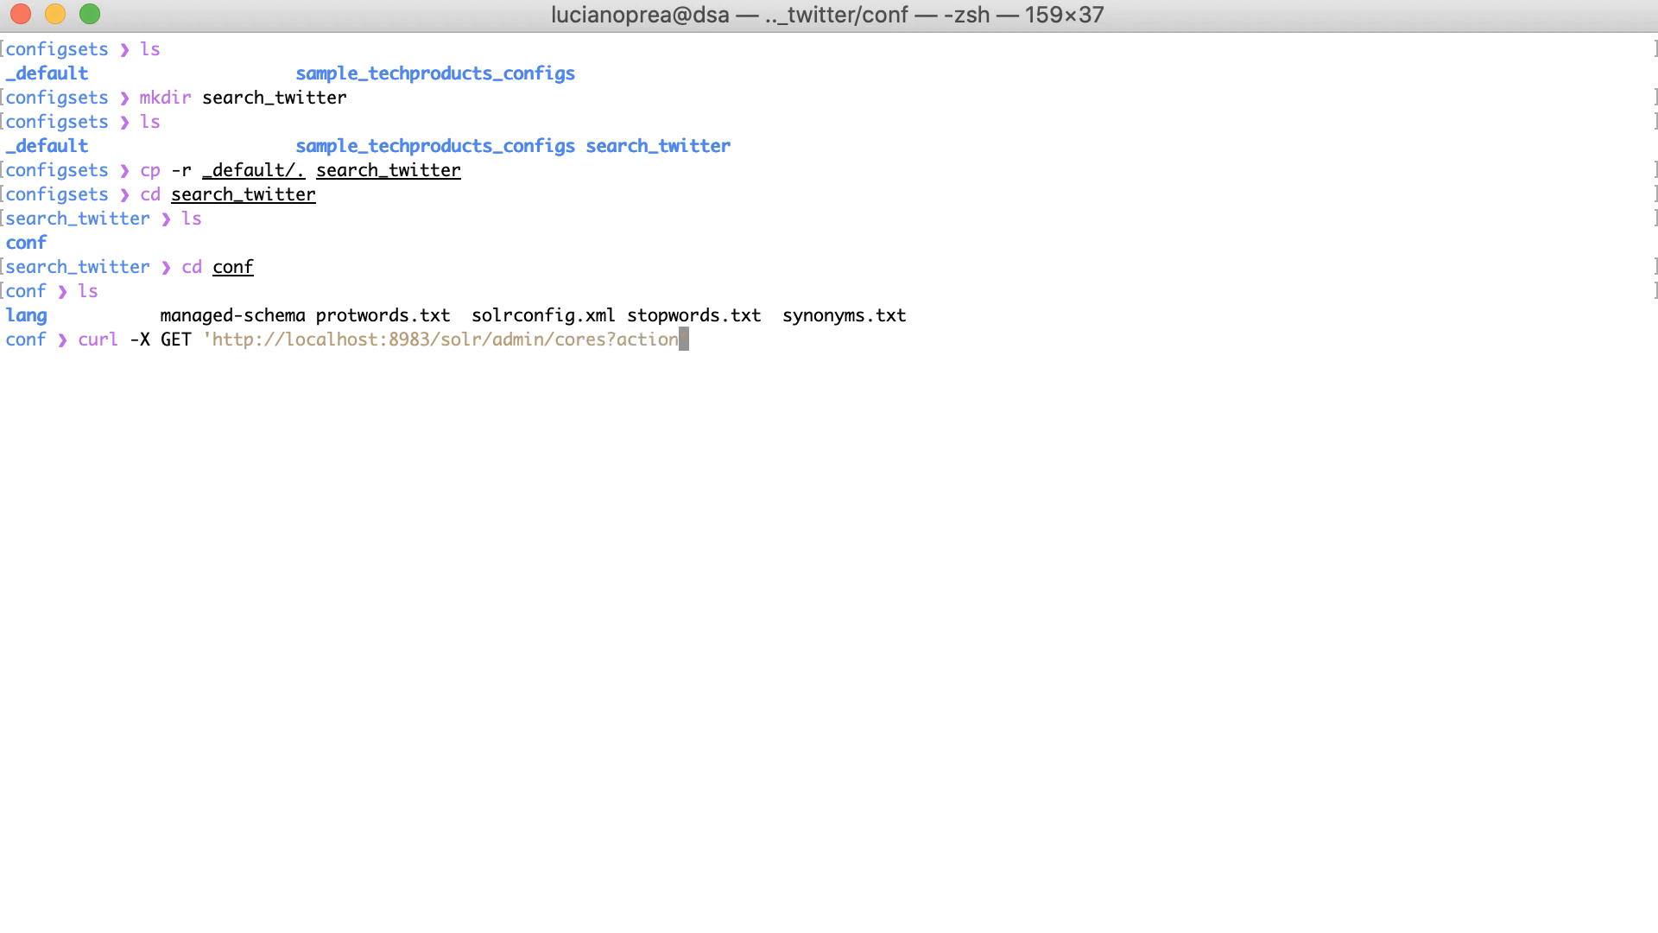
text(=c)
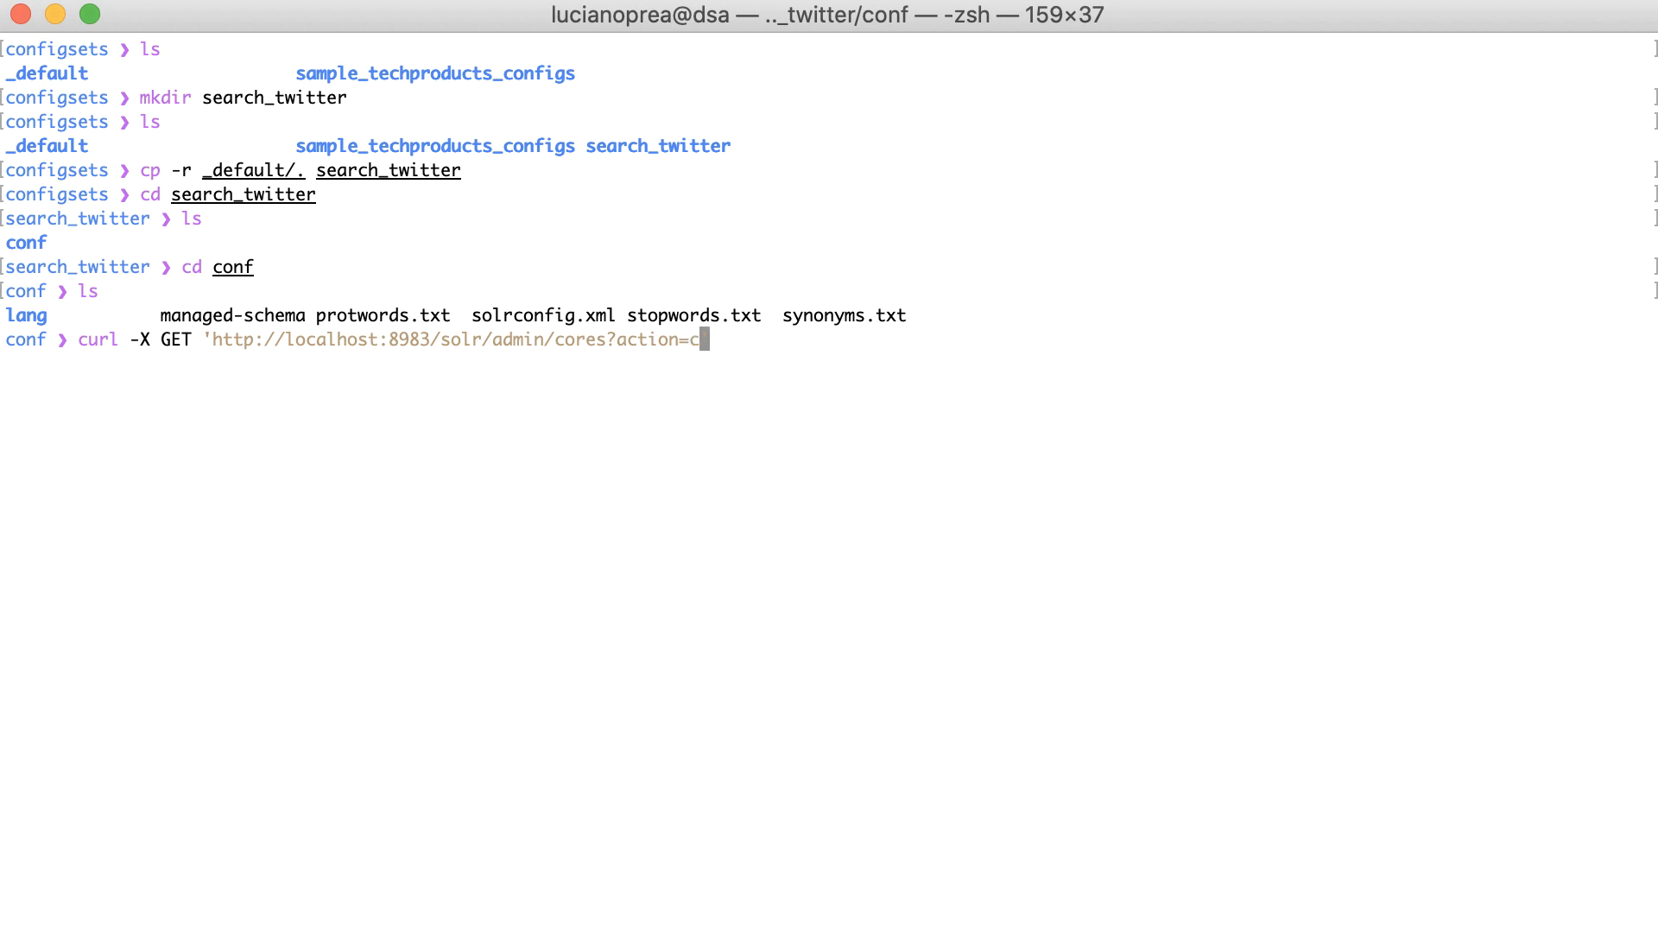
text(reate)
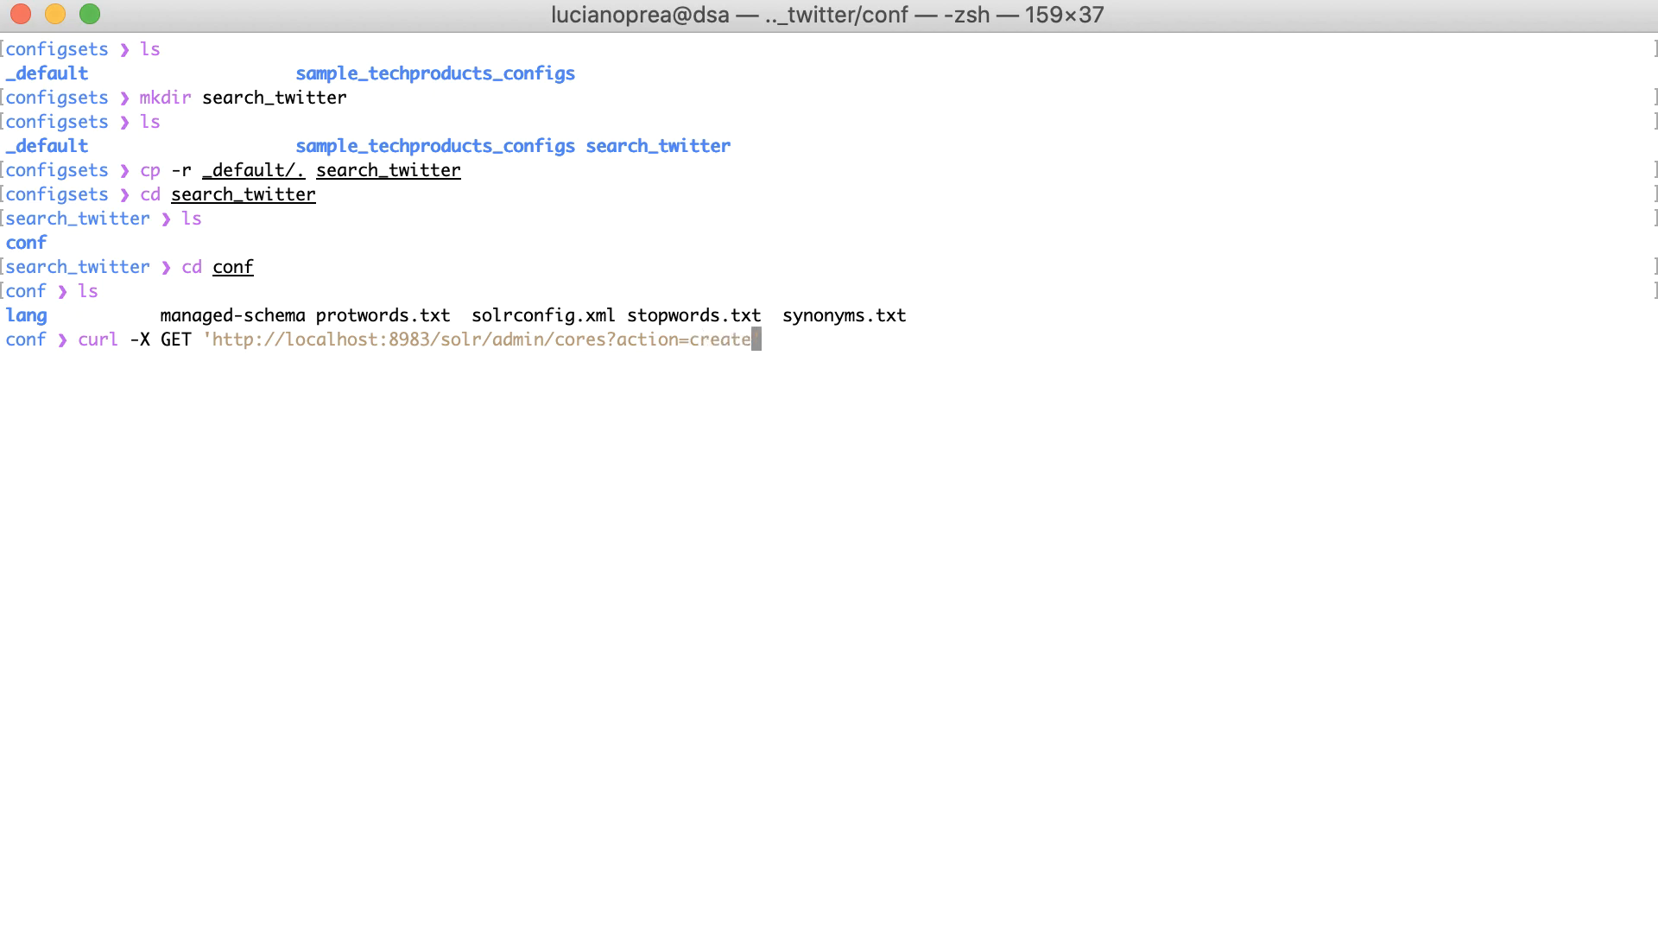
text(&name=)
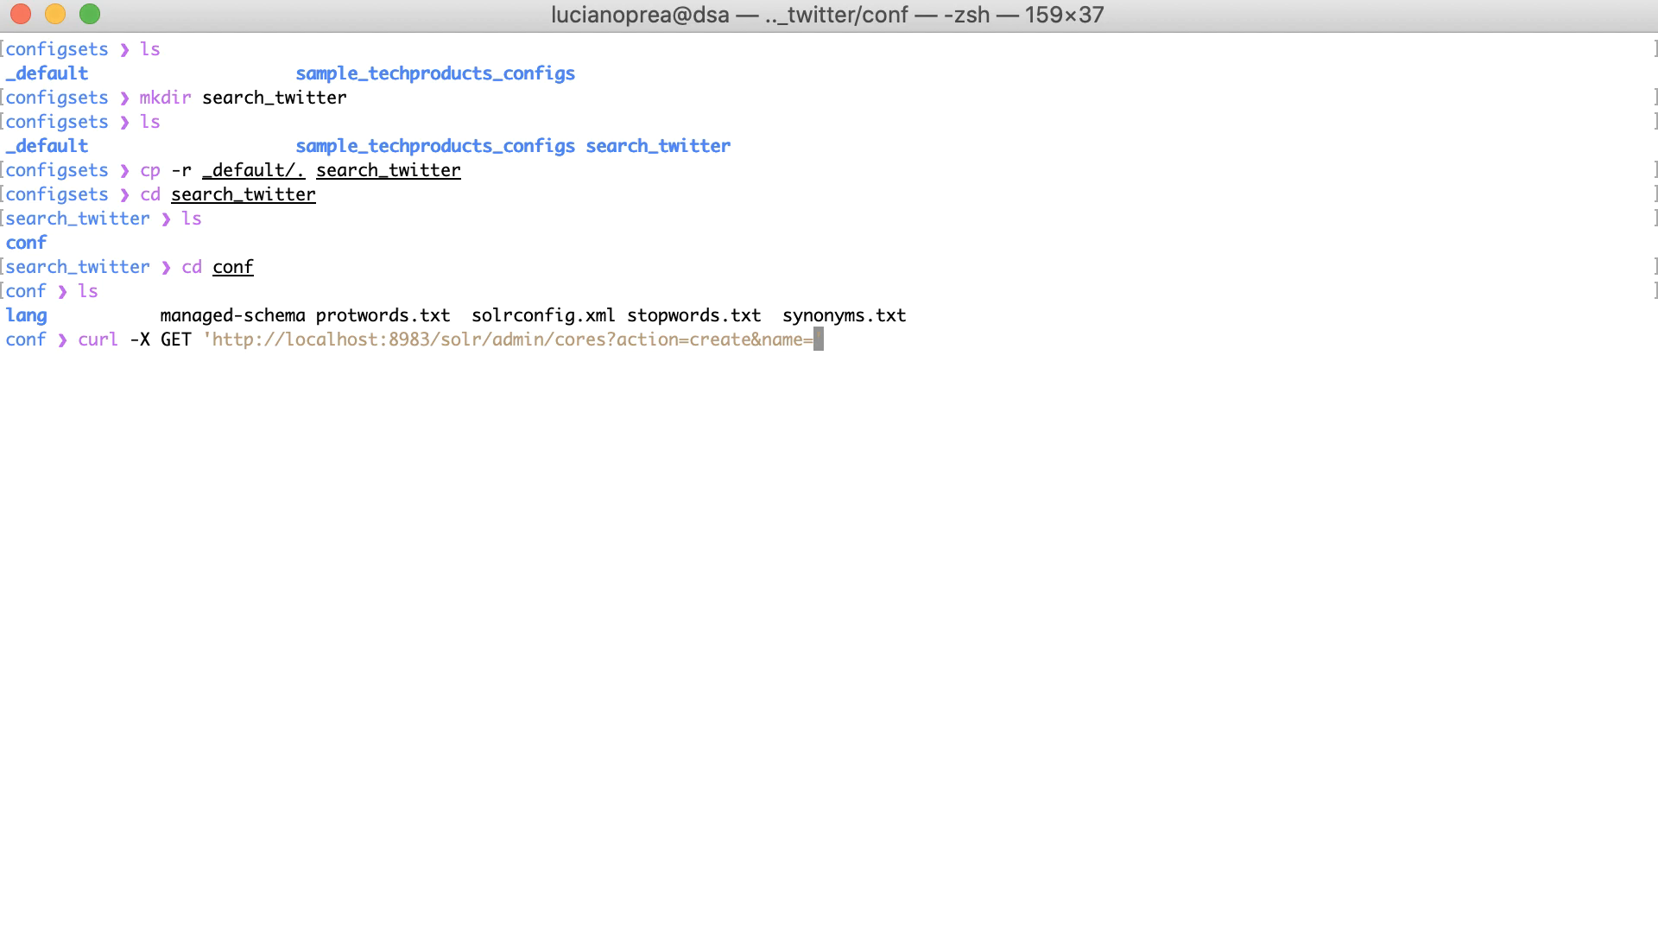
text(search)
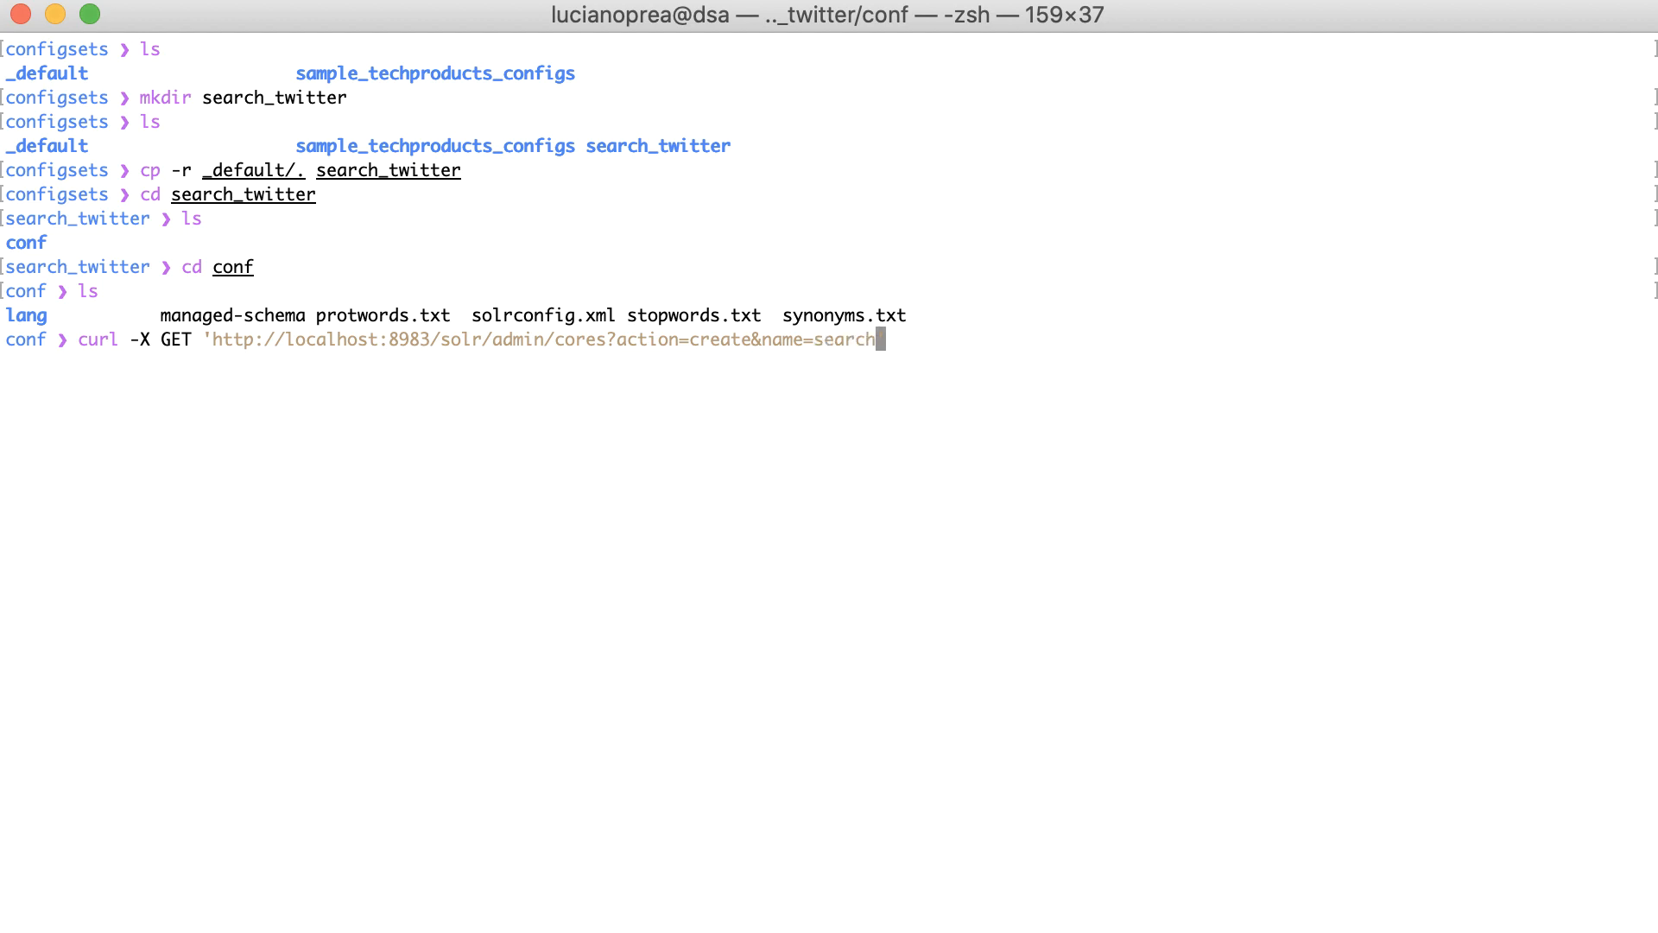
text(_twitter)
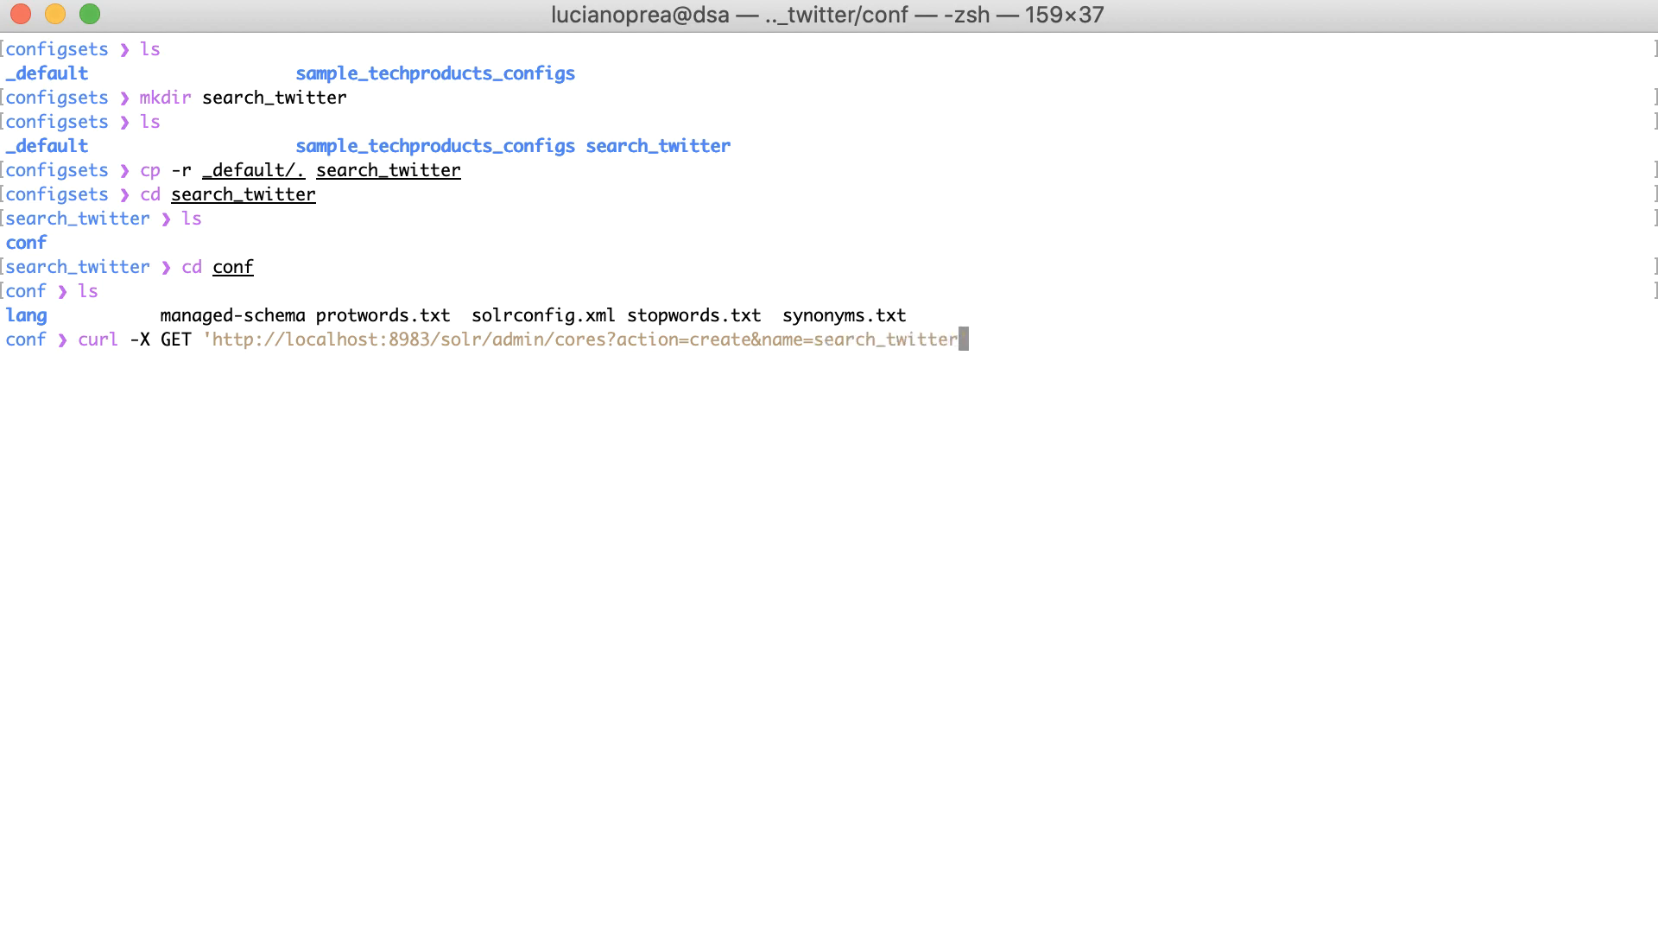
text(&)
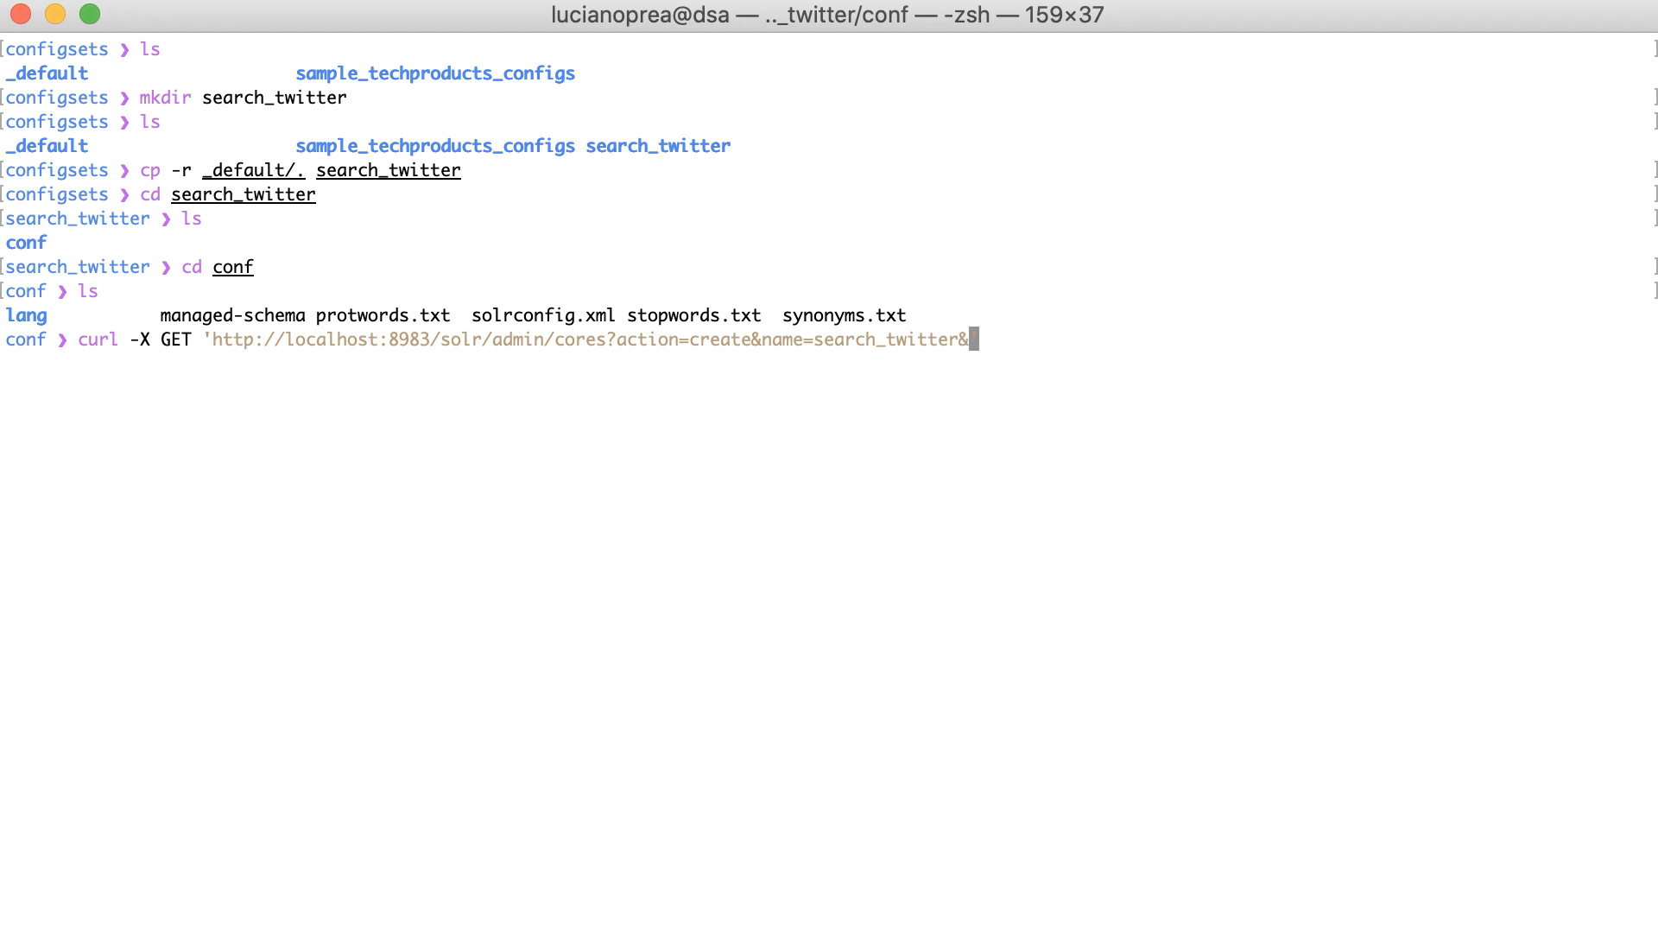
text(instance)
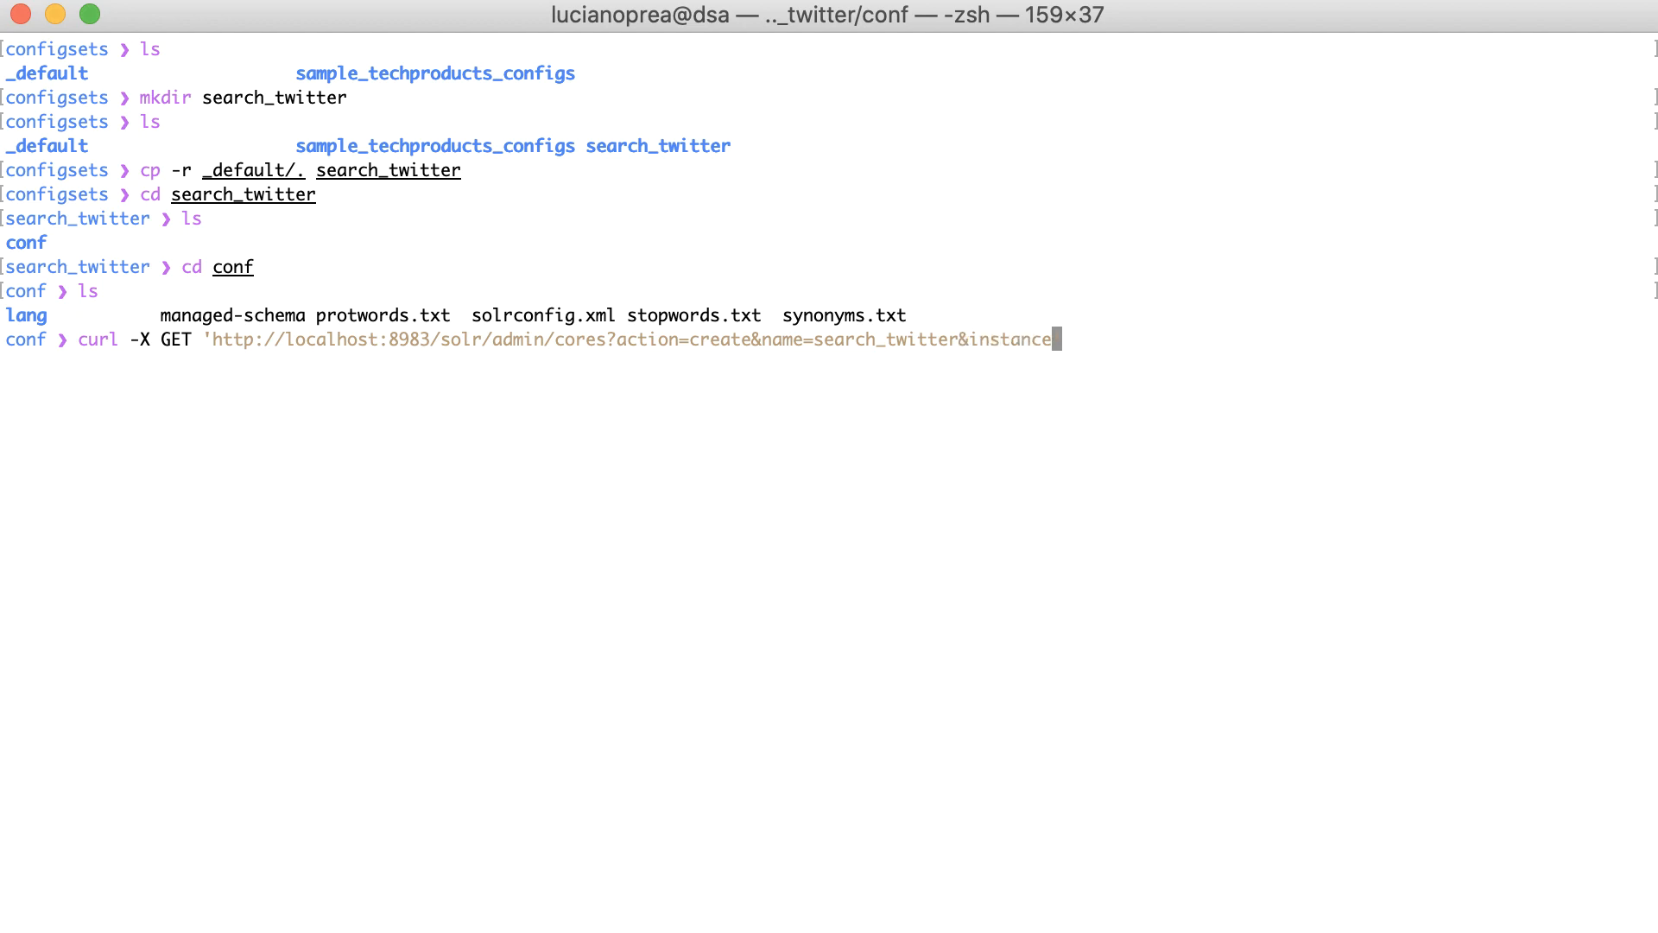
text(Dir)
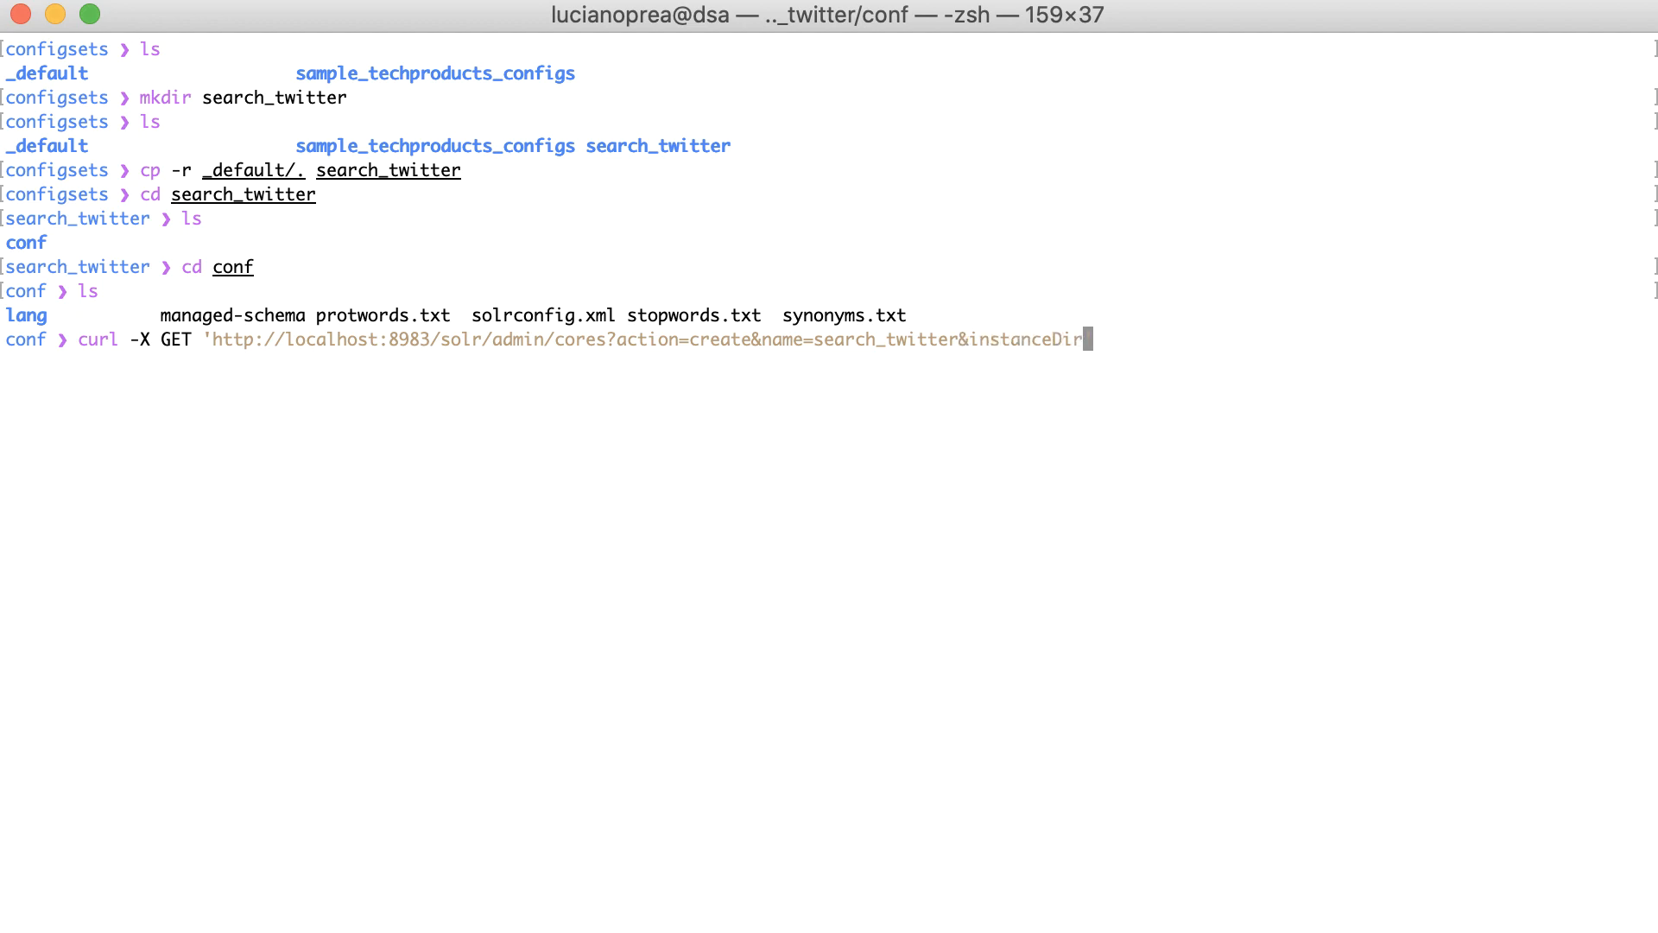
text(=config)
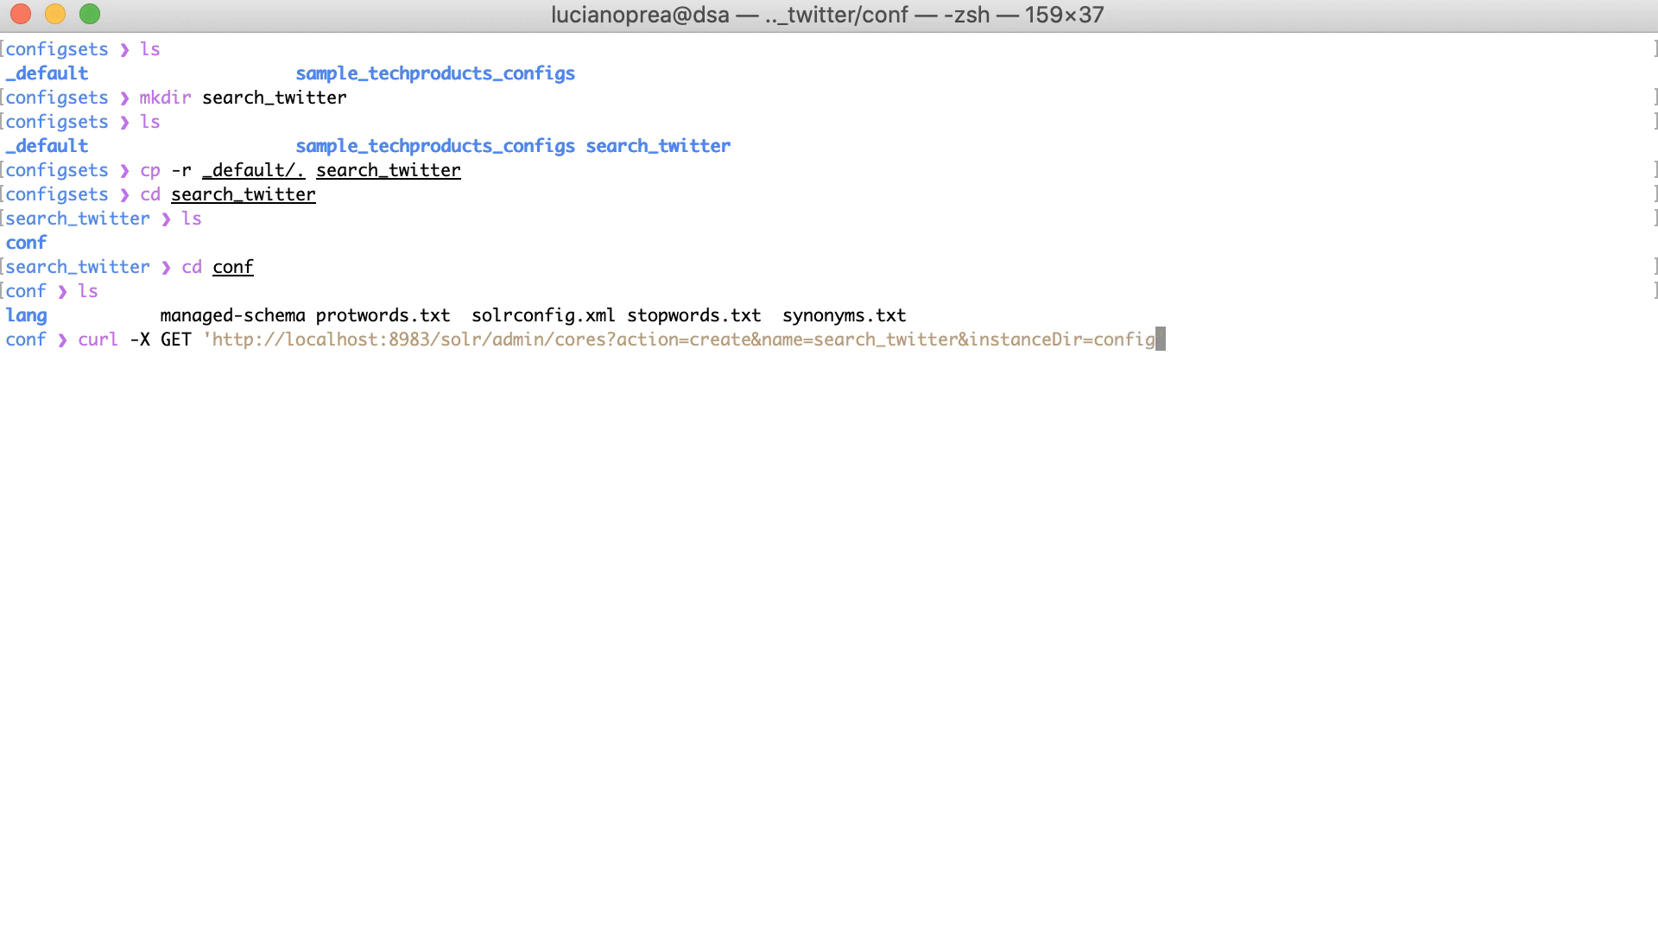
text(sets)
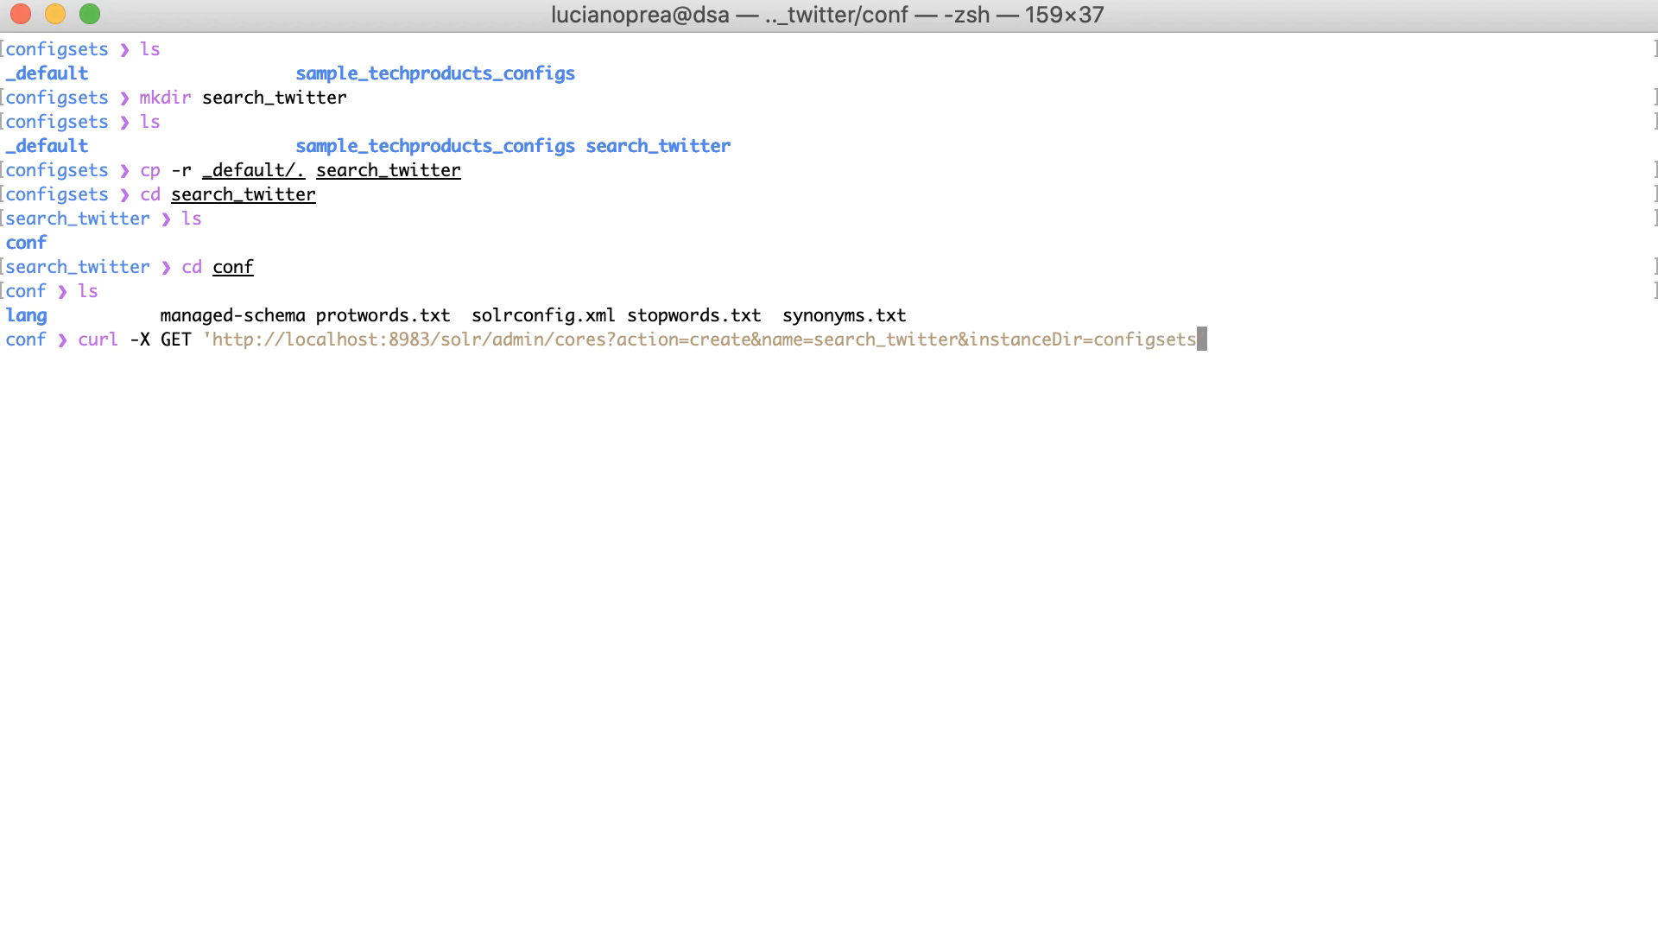
text(/search_twi)
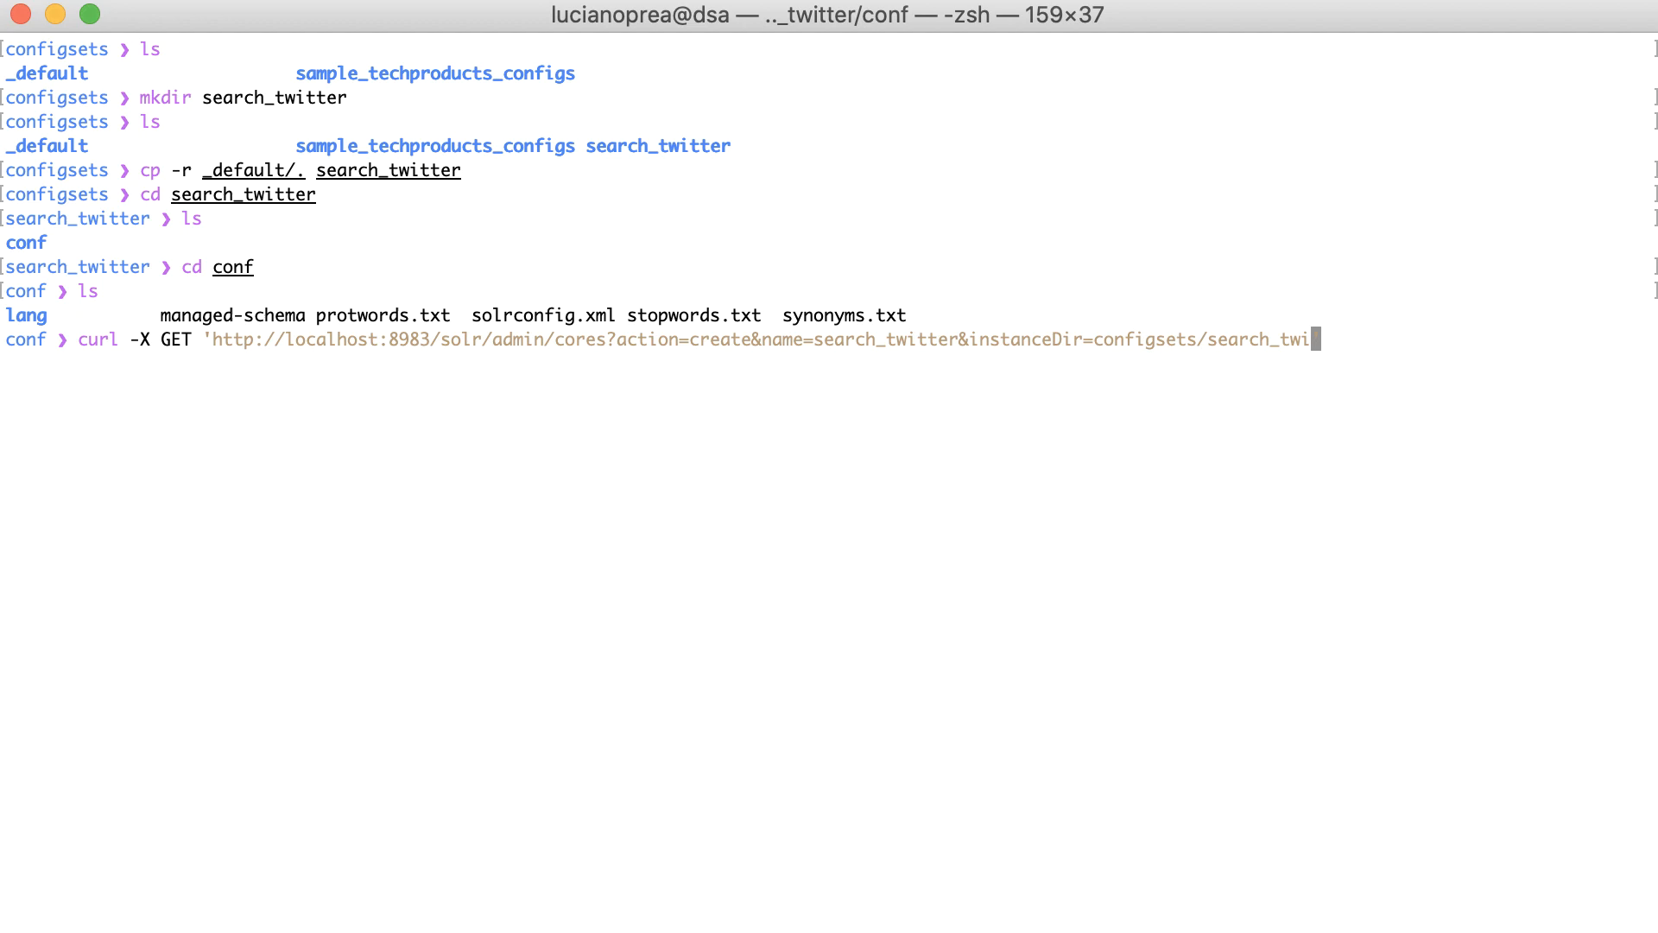
text(tter)
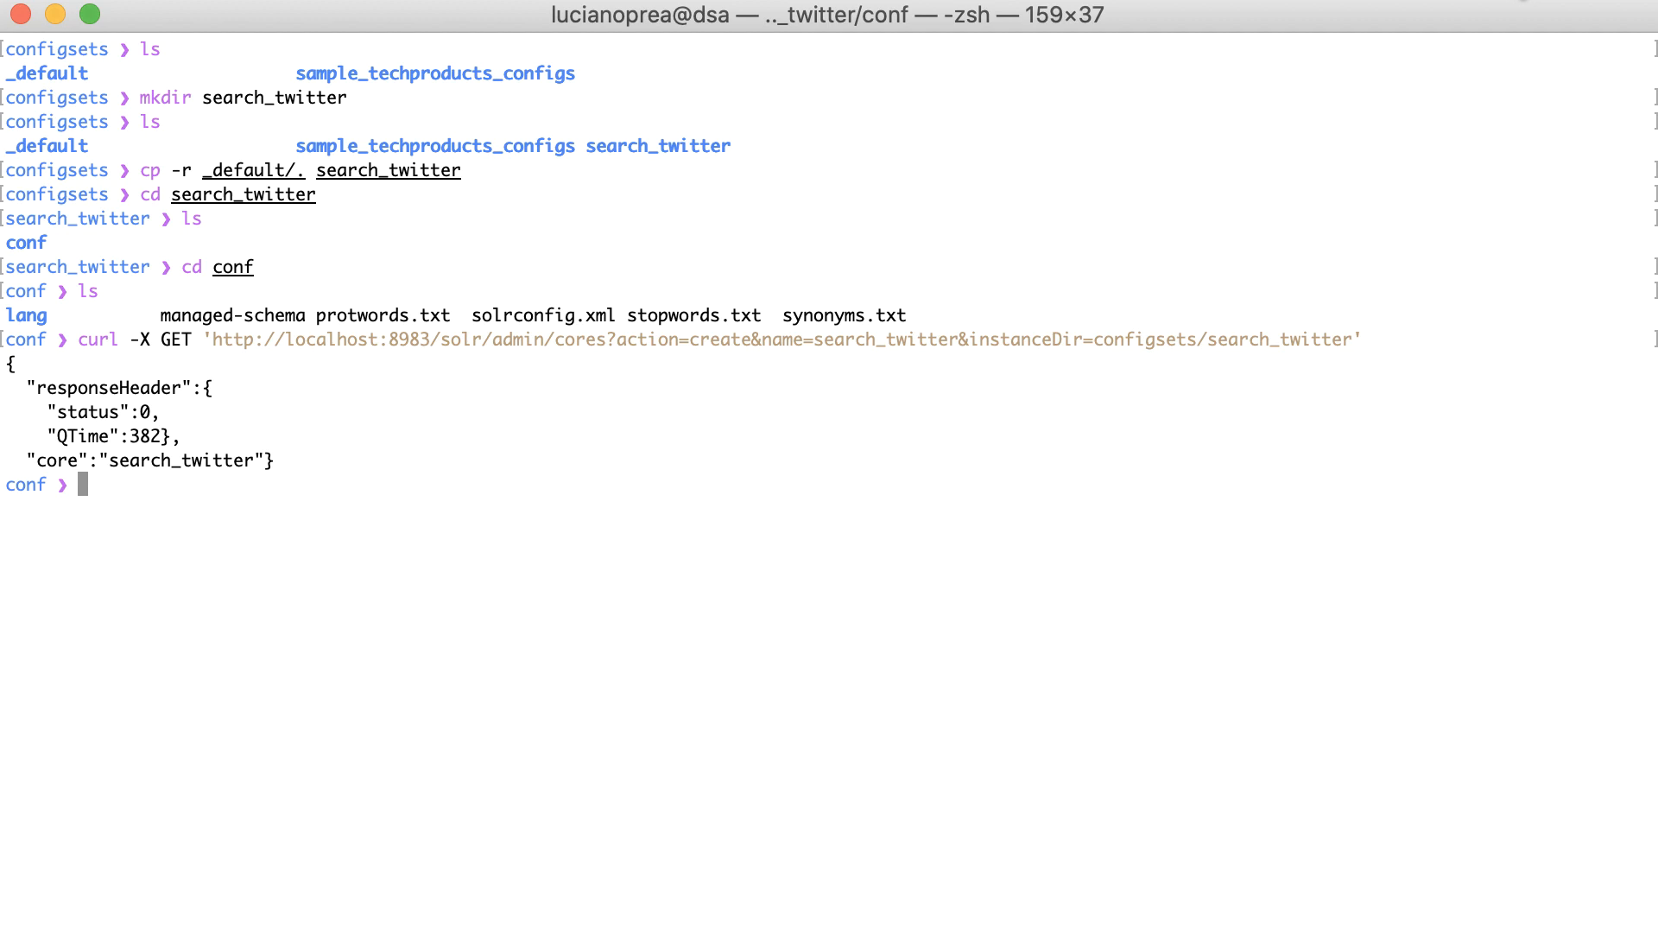
Step: Send a curl request to the search_twitter core, then GET /schema/fields to show content and likes
text(curl -X)
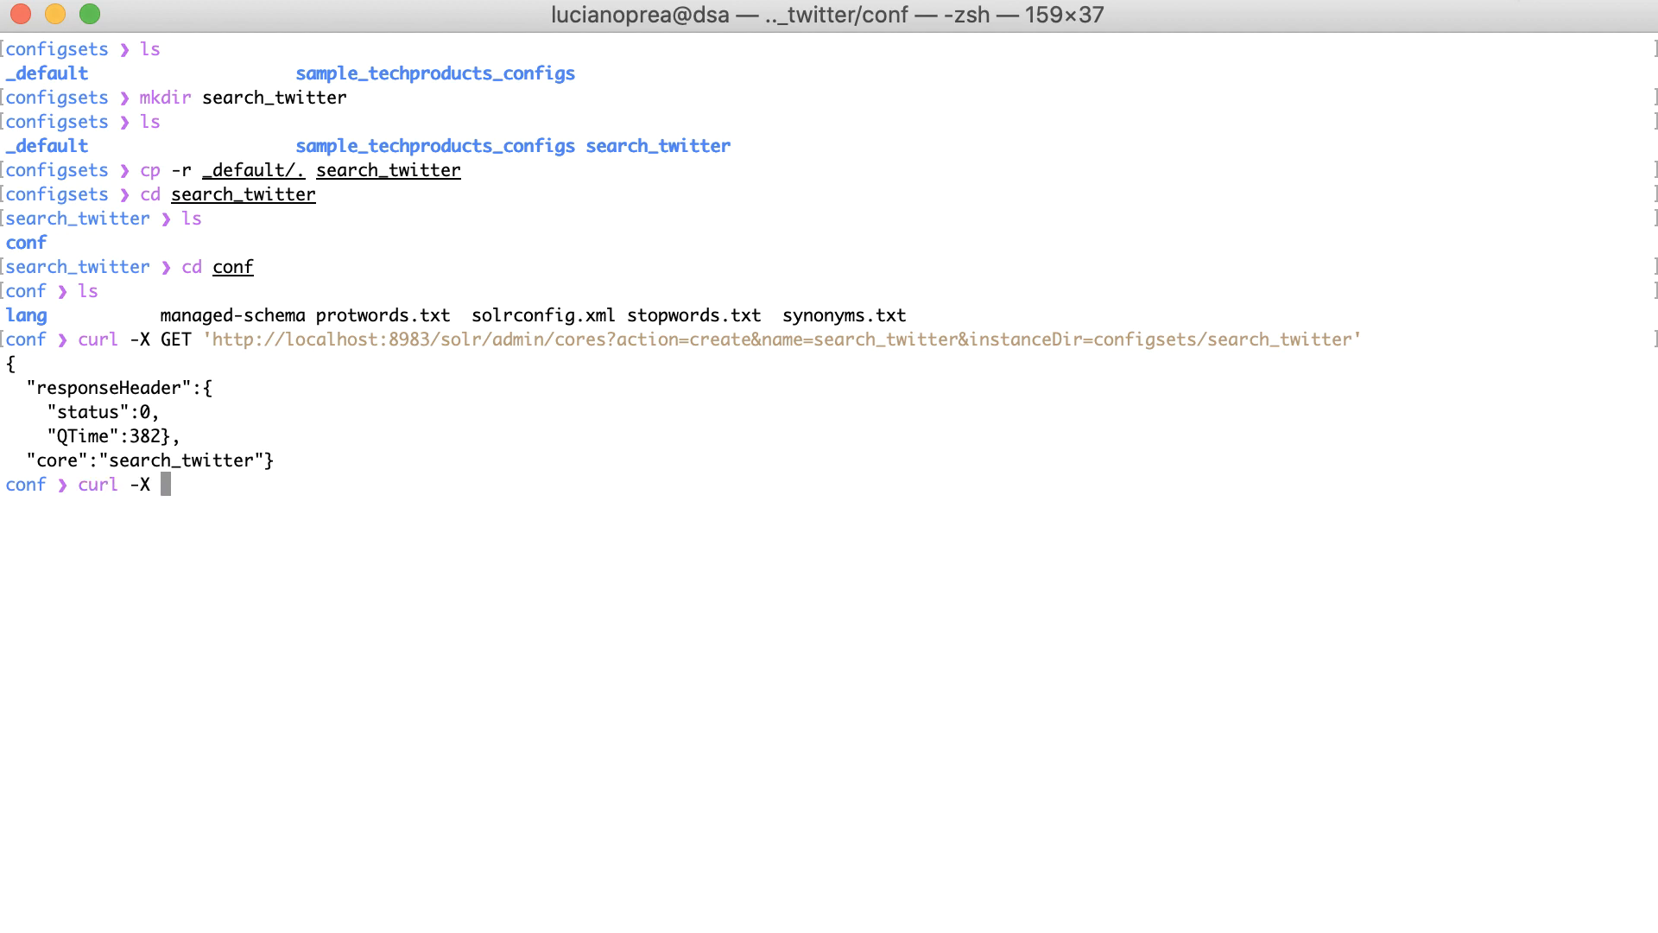
text(GET 'h)
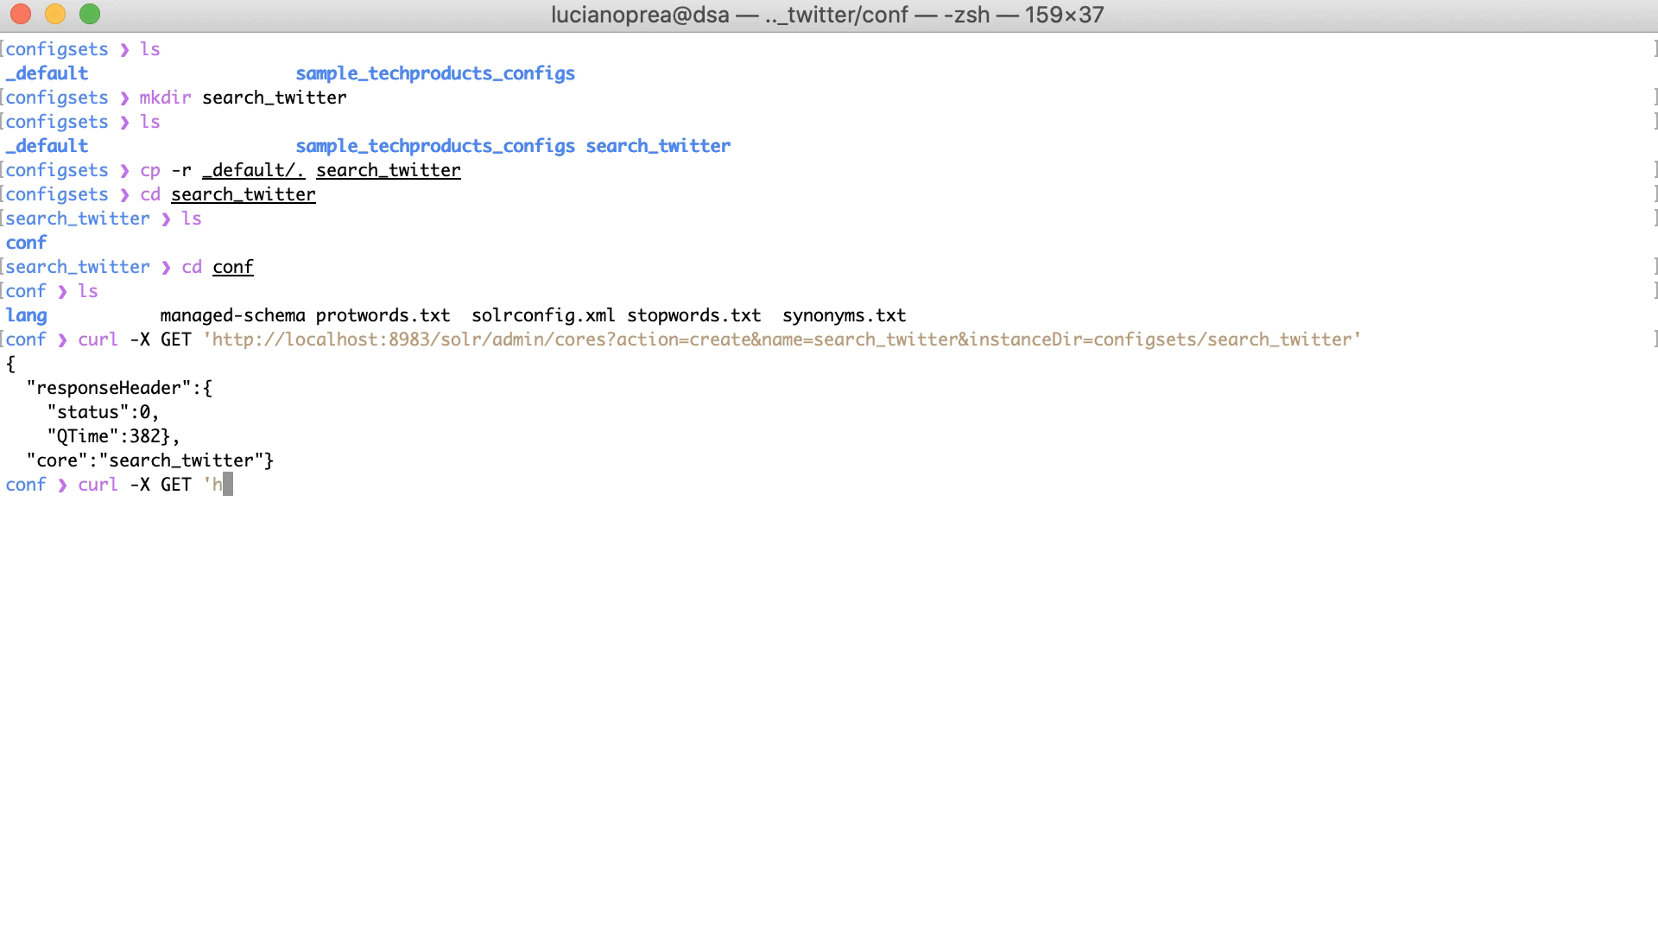
text(ttp://local)
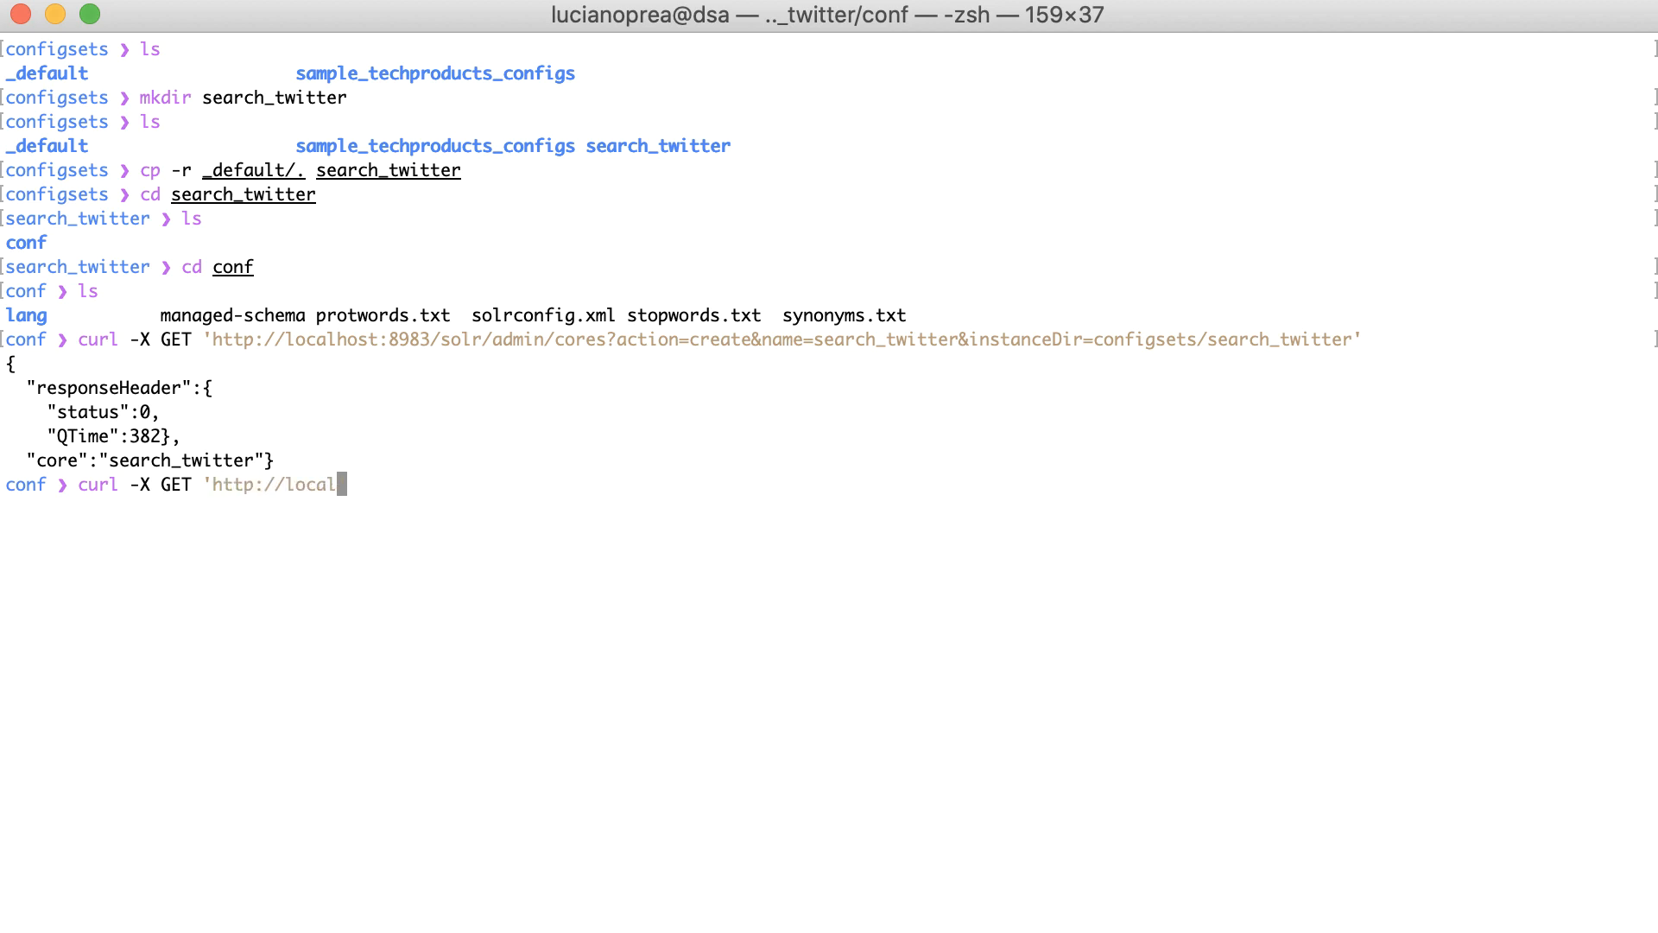
text(host:8983)
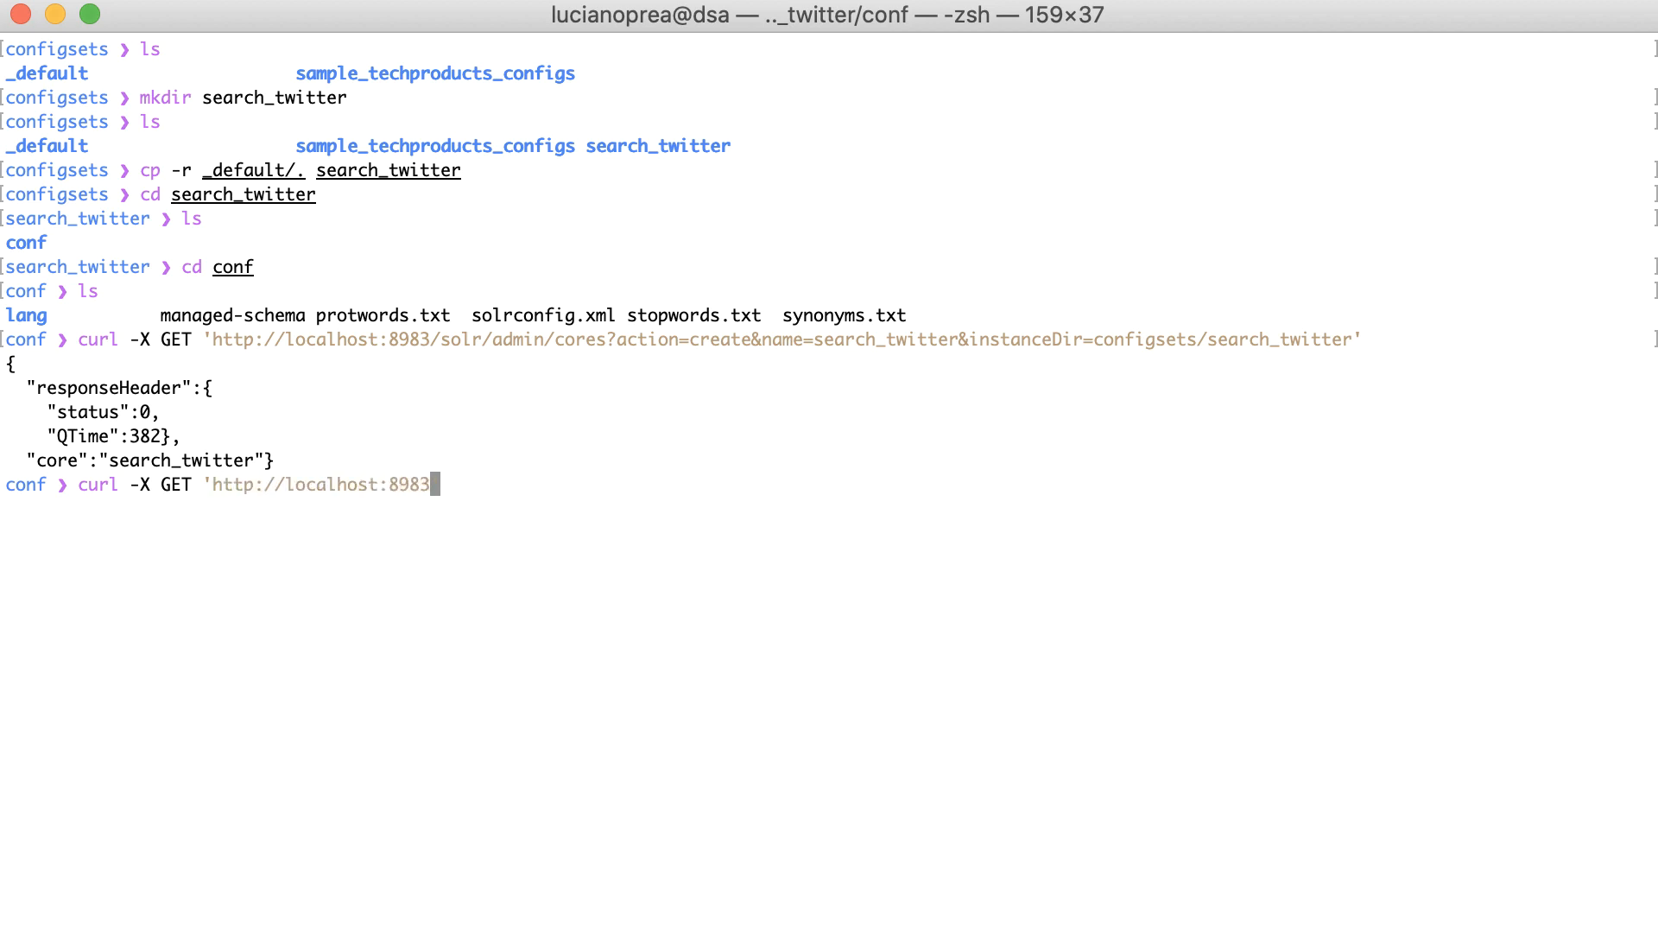
text(/solr/)
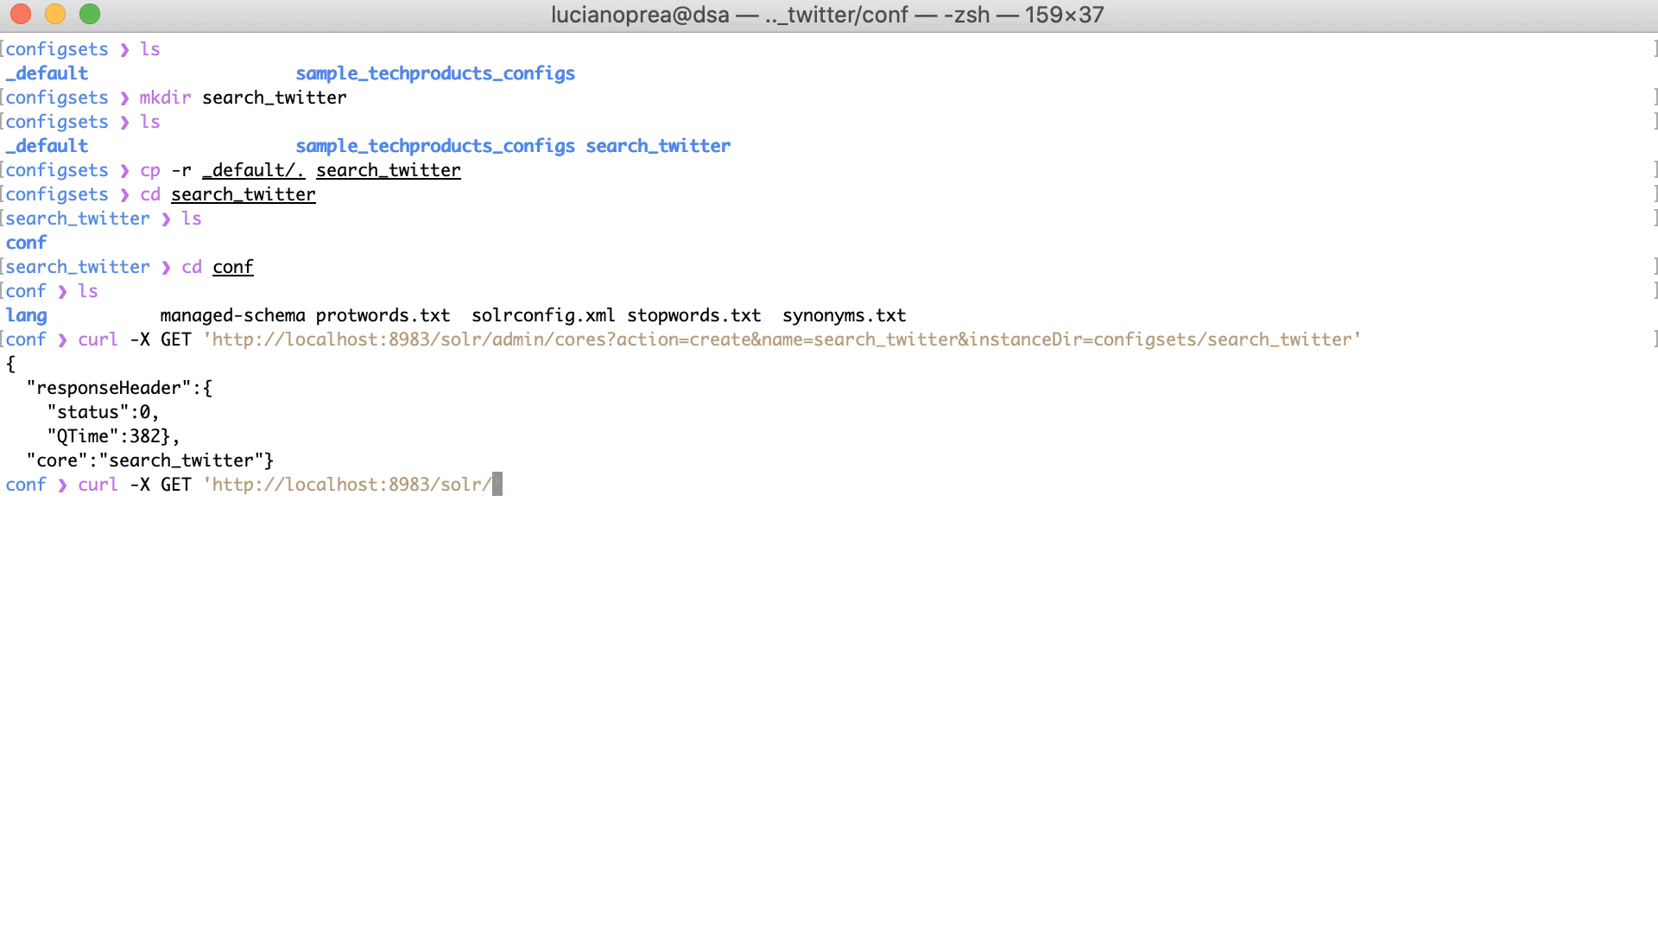
text(search_twi)
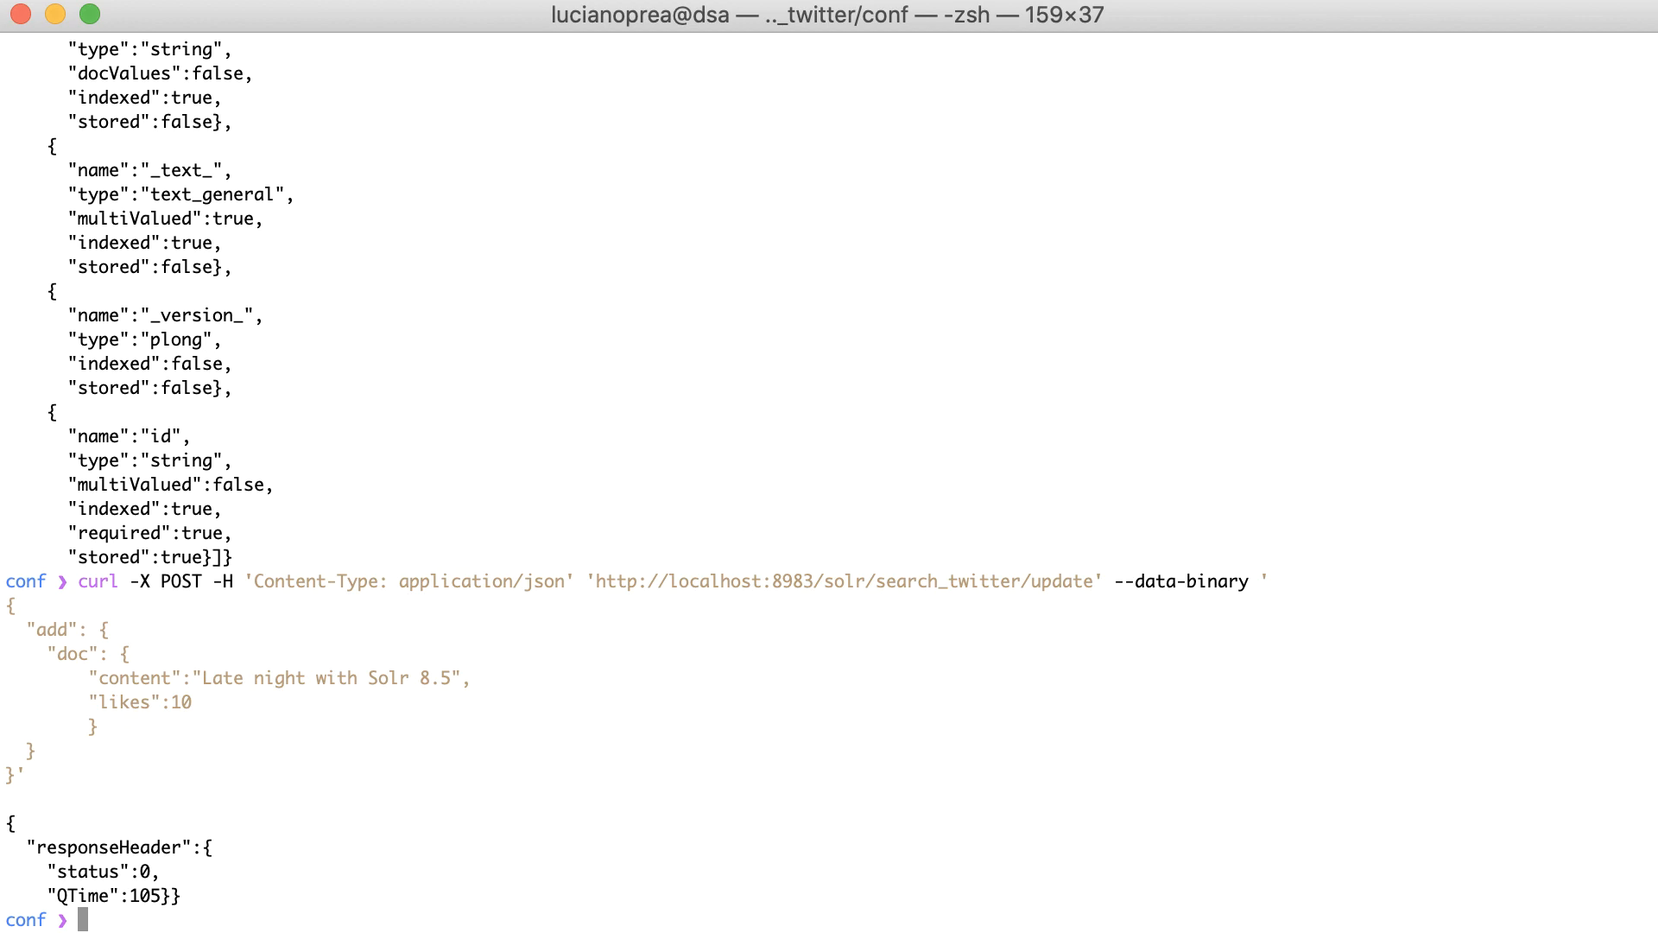
text(curl -X GET 'http://localhost:8983/solr/search_twitter/schema/fields')
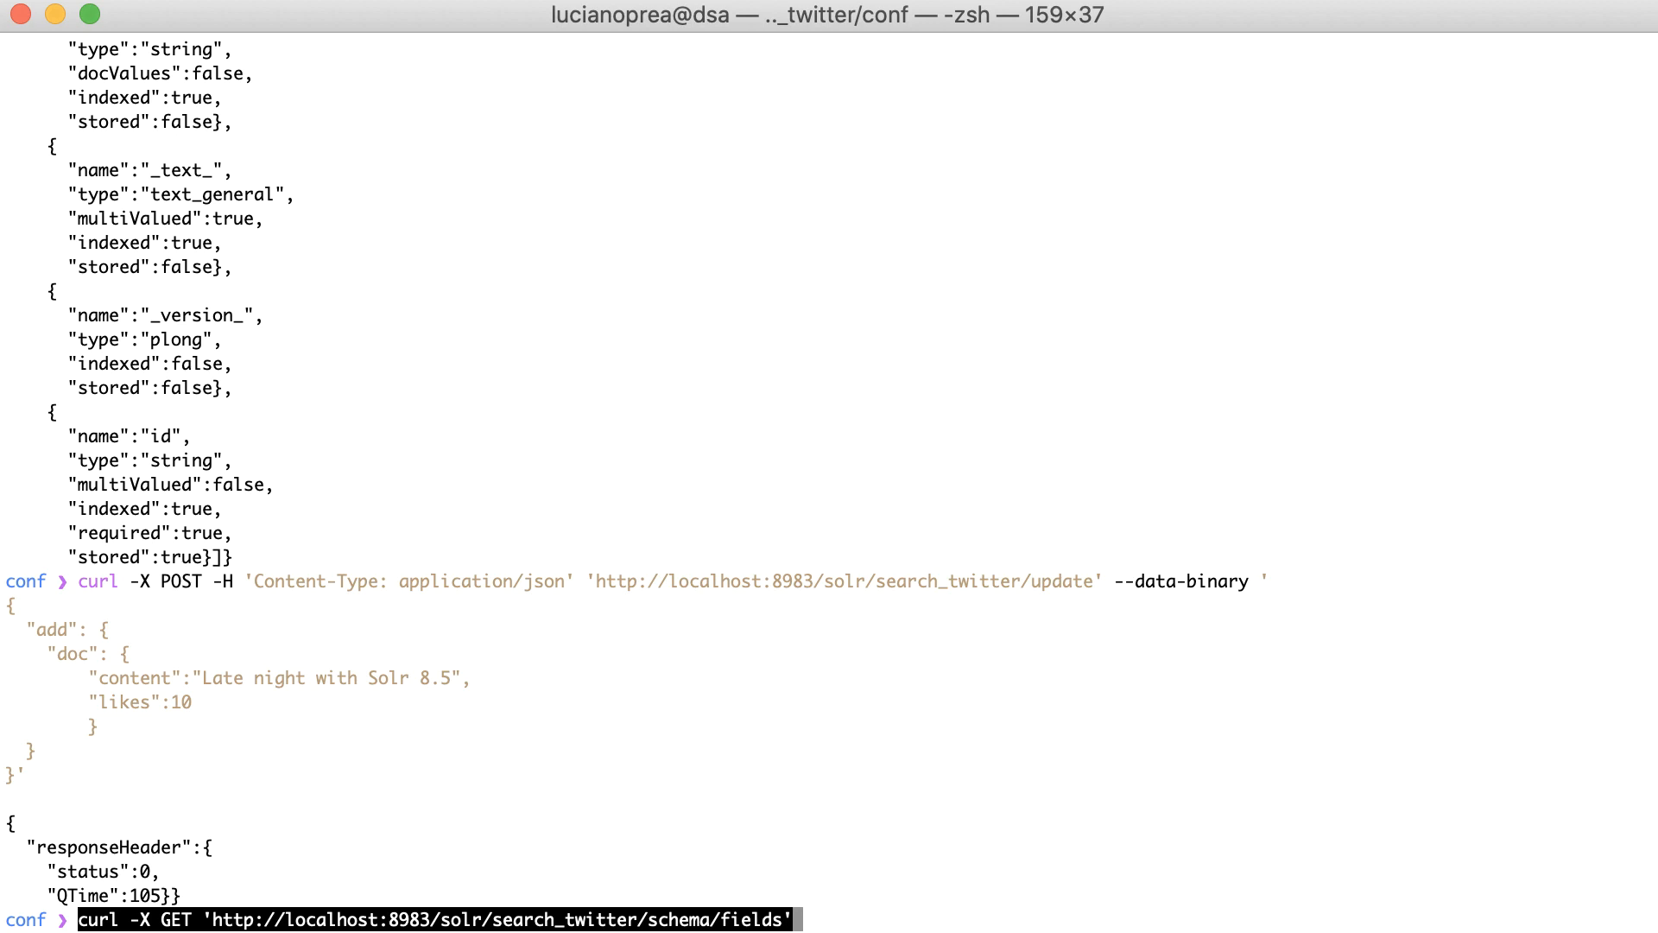
key(Enter)
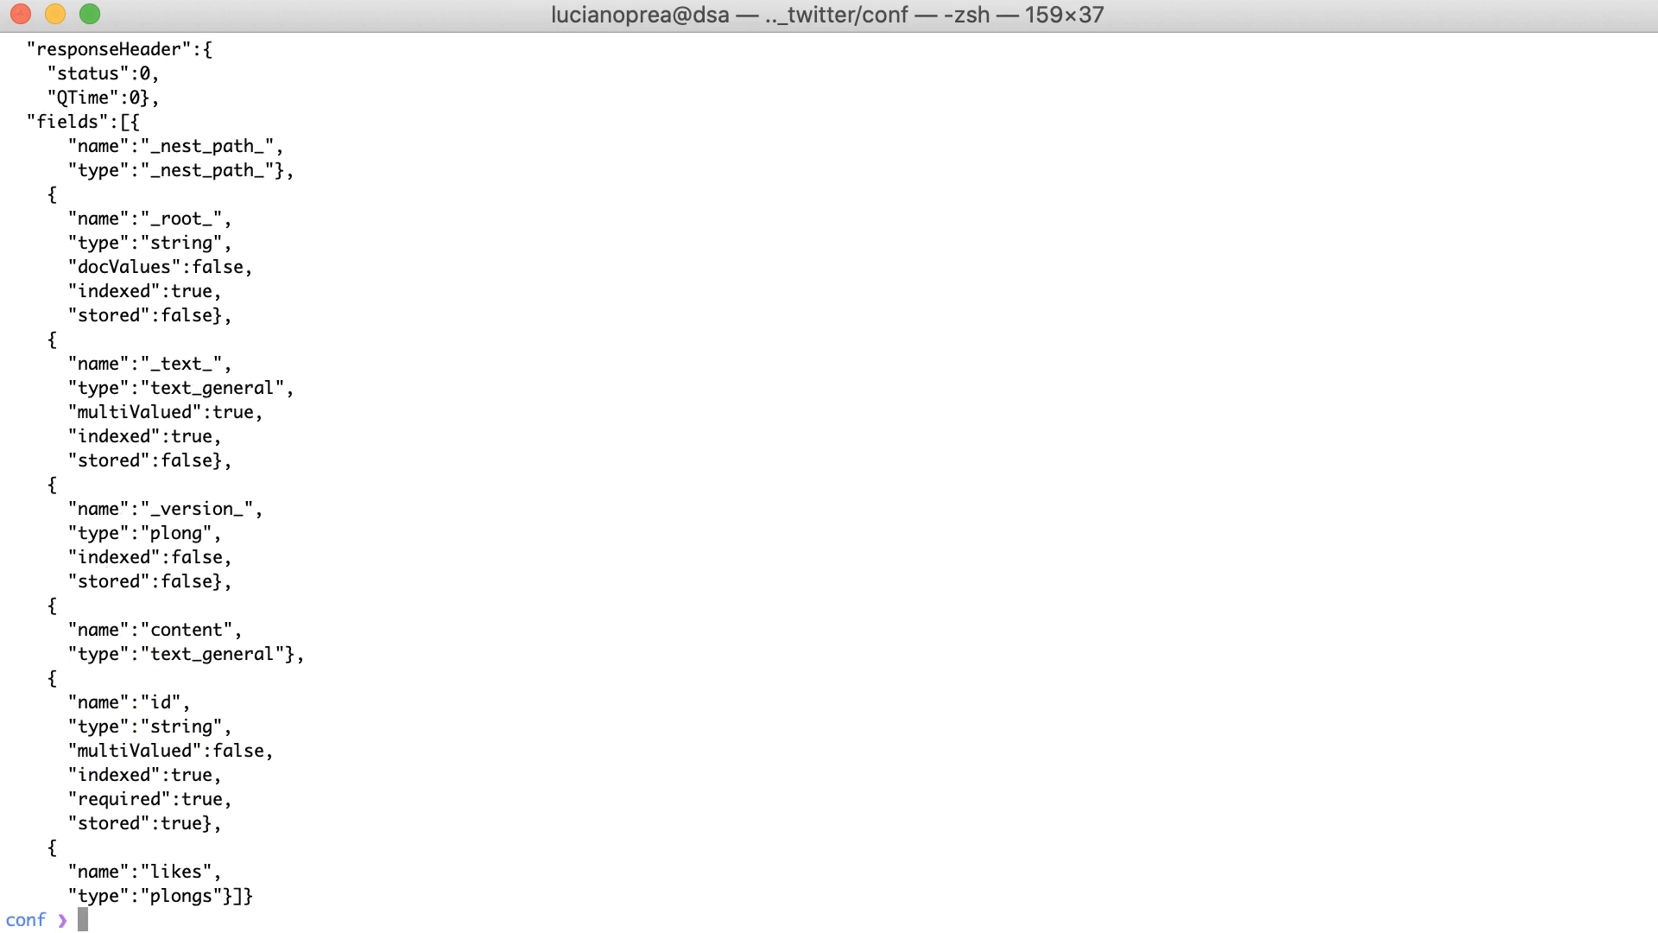